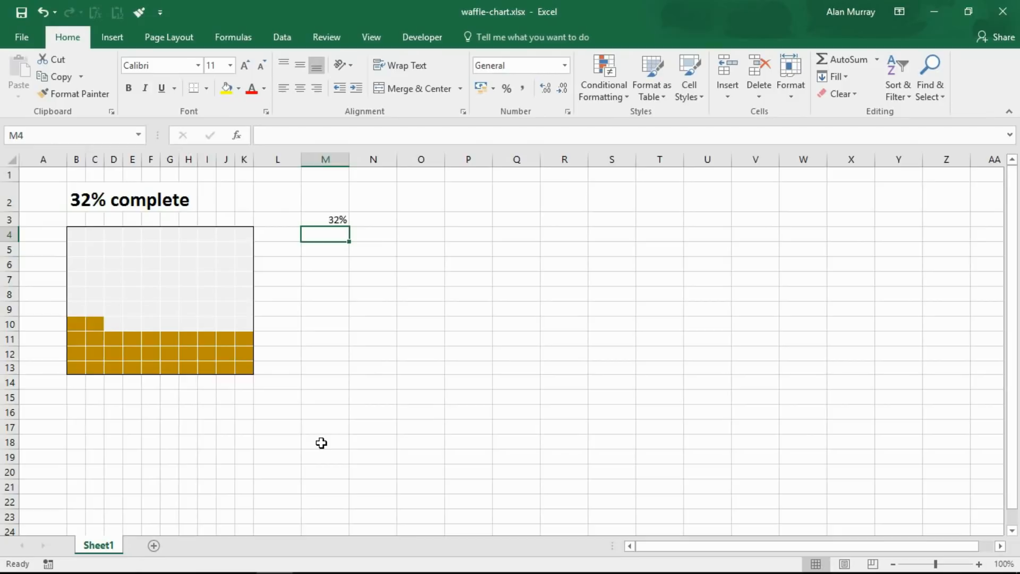
mouse_move(299, 215)
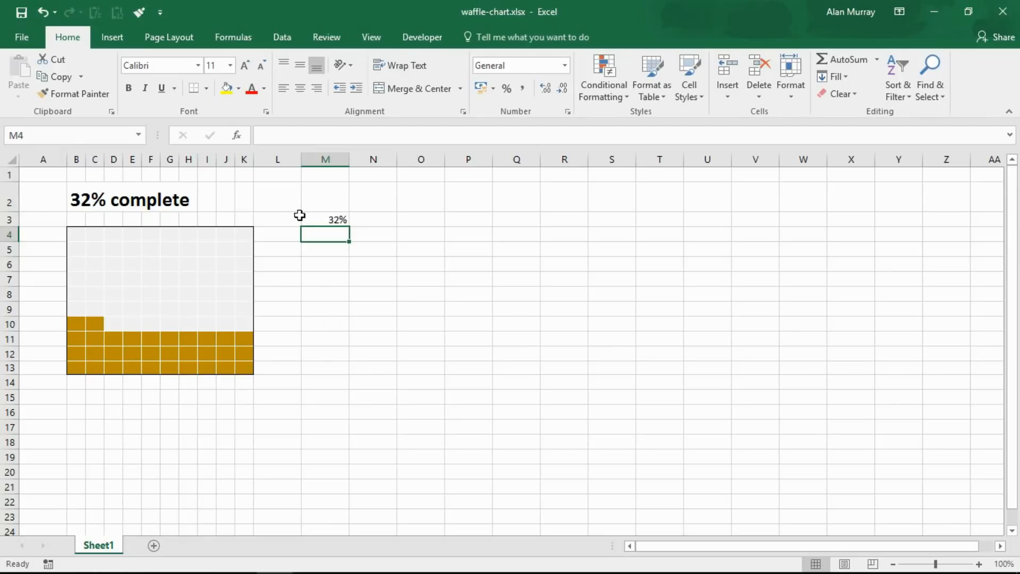
Step: Change the percentage in cell M3 from 32% to 78%
click(326, 220)
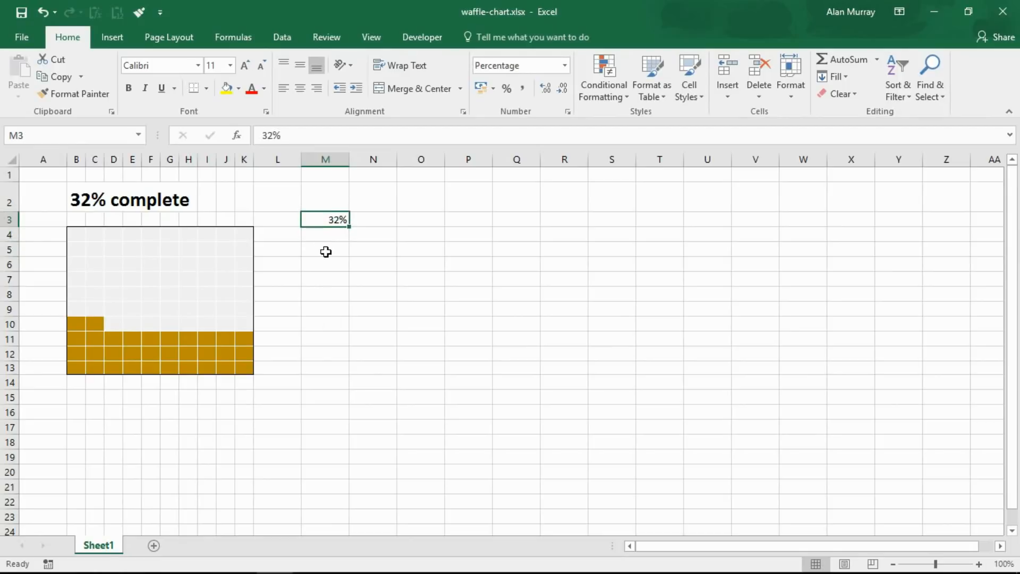
double_click(326, 219)
text(78)
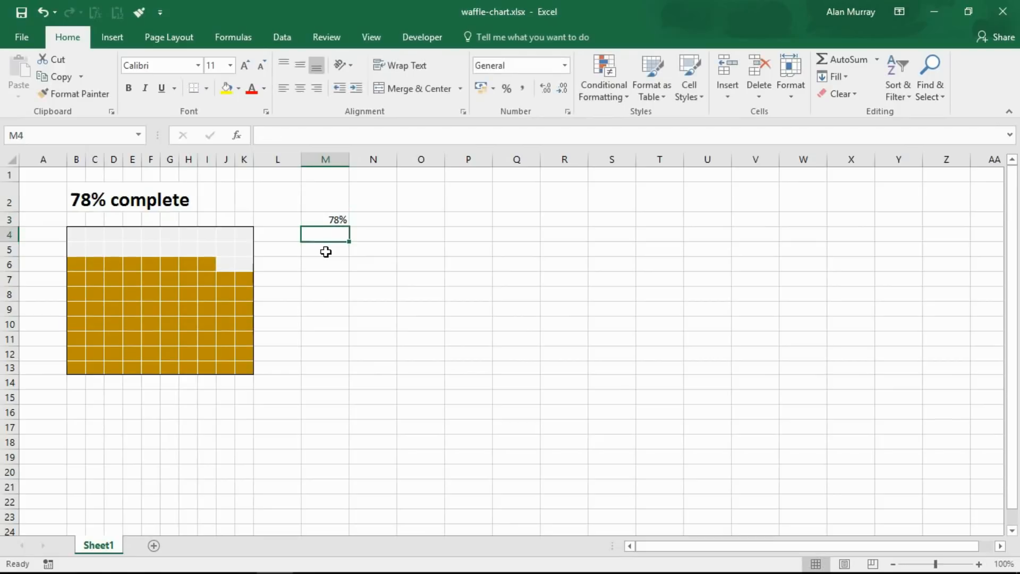
mouse_move(323, 259)
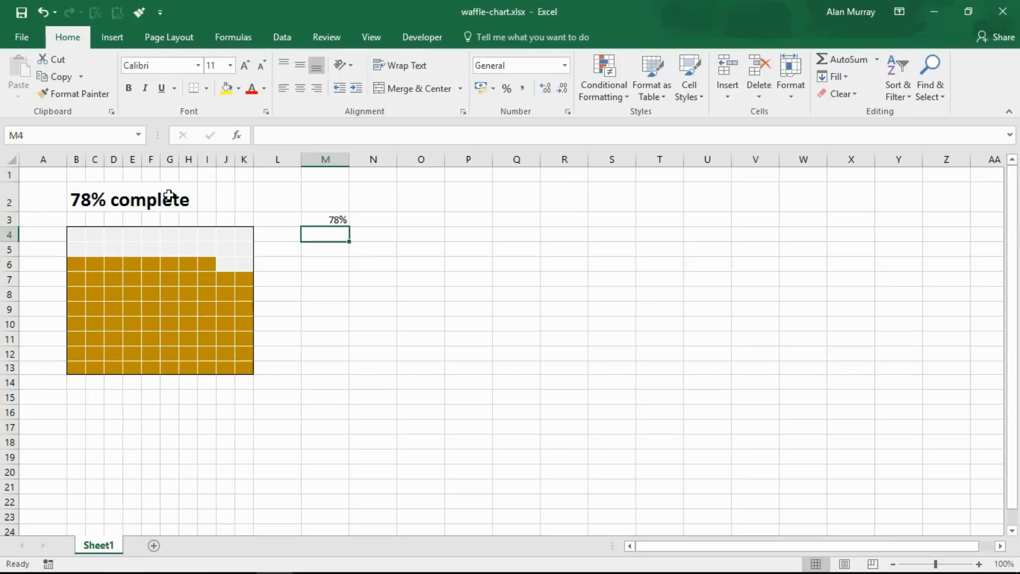
mouse_move(352, 369)
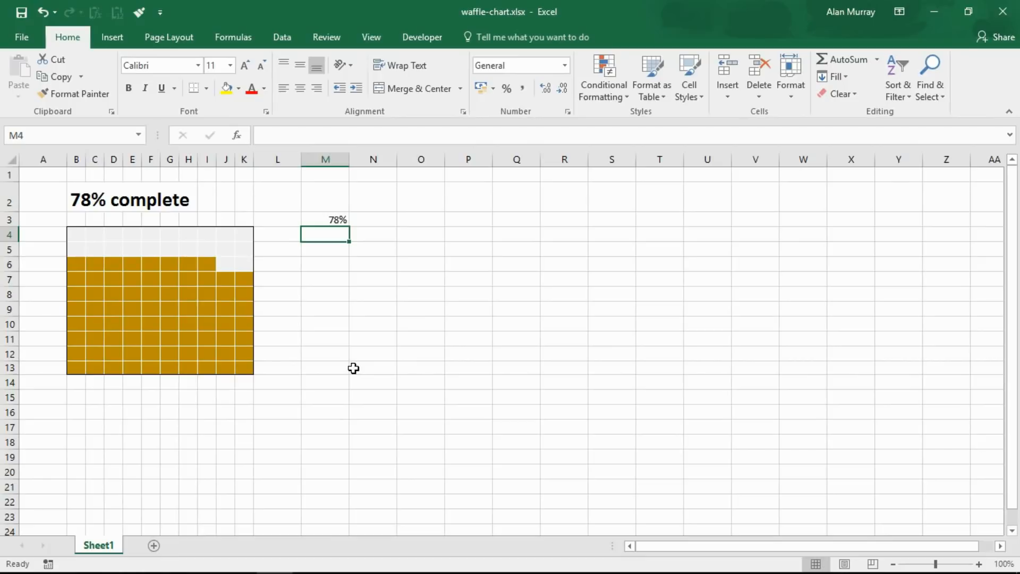
mouse_move(312, 441)
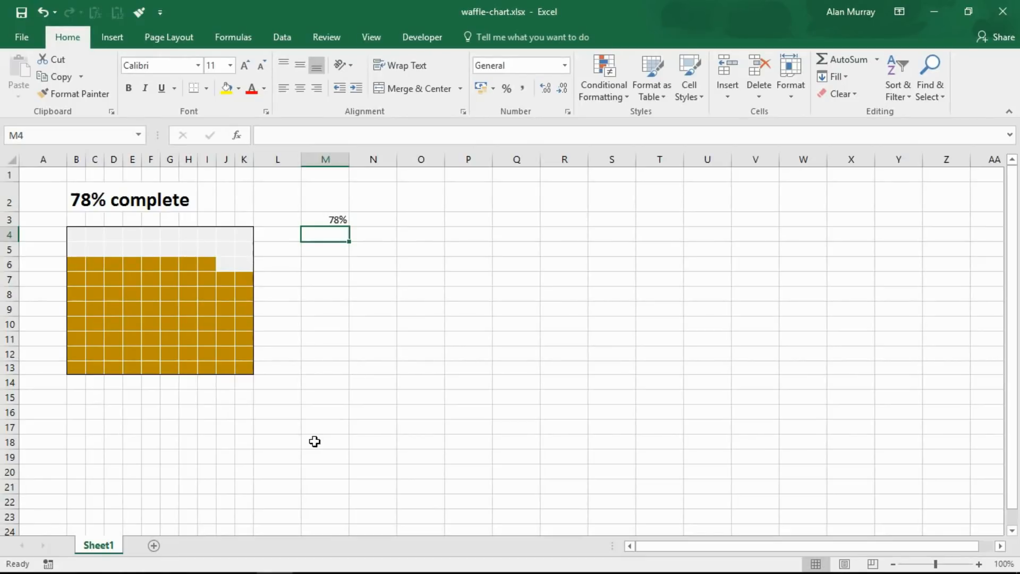
mouse_move(153, 545)
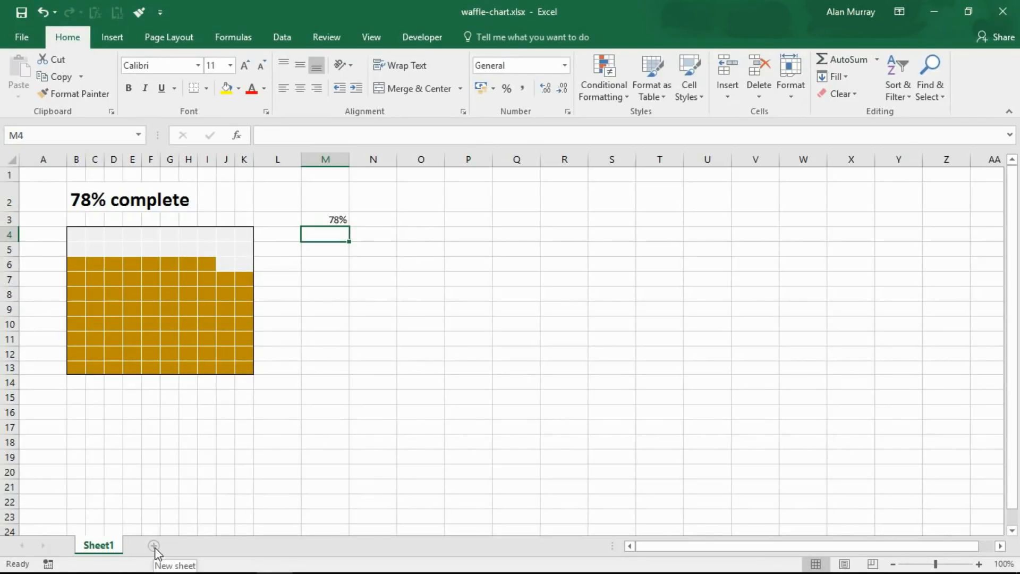
Step: Add a new Sheet2 and enter 1% in cell B13
click(153, 545)
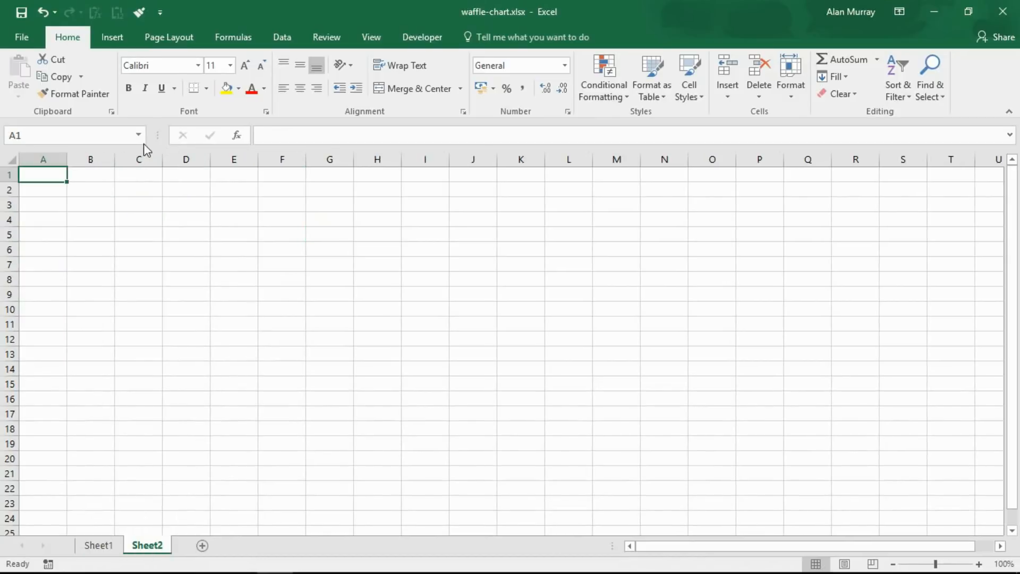
mouse_move(199, 289)
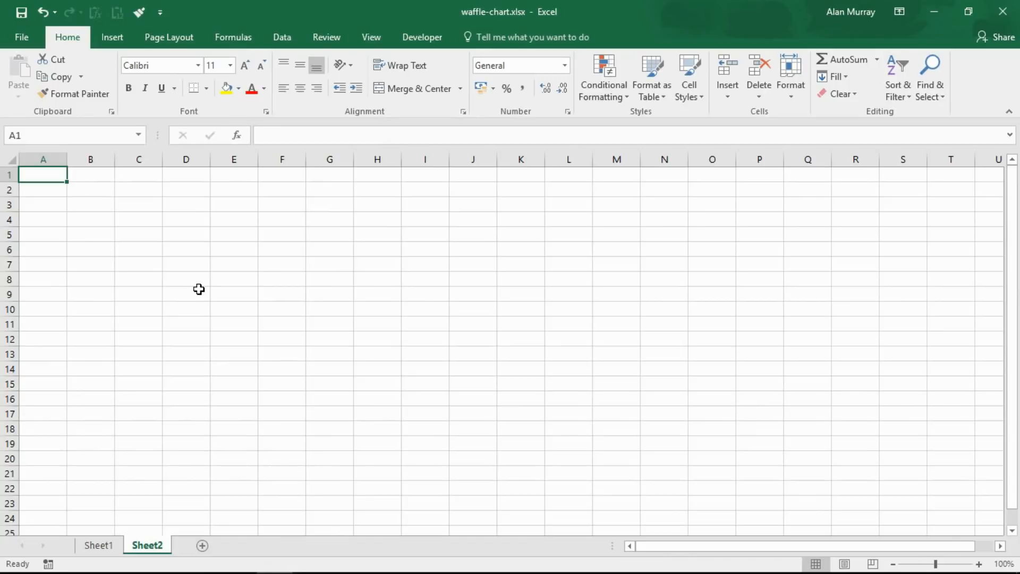
mouse_move(193, 254)
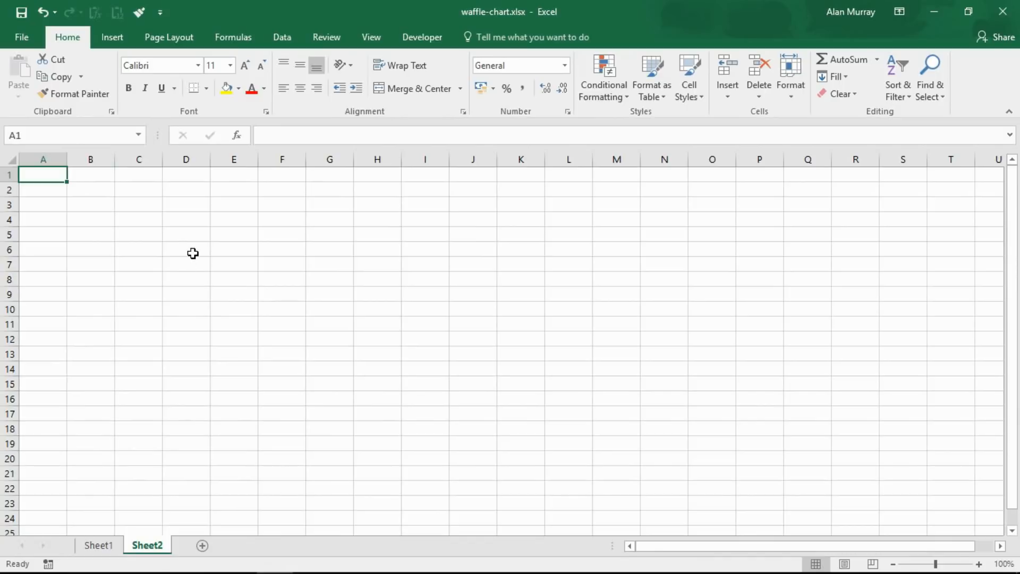
mouse_move(113, 237)
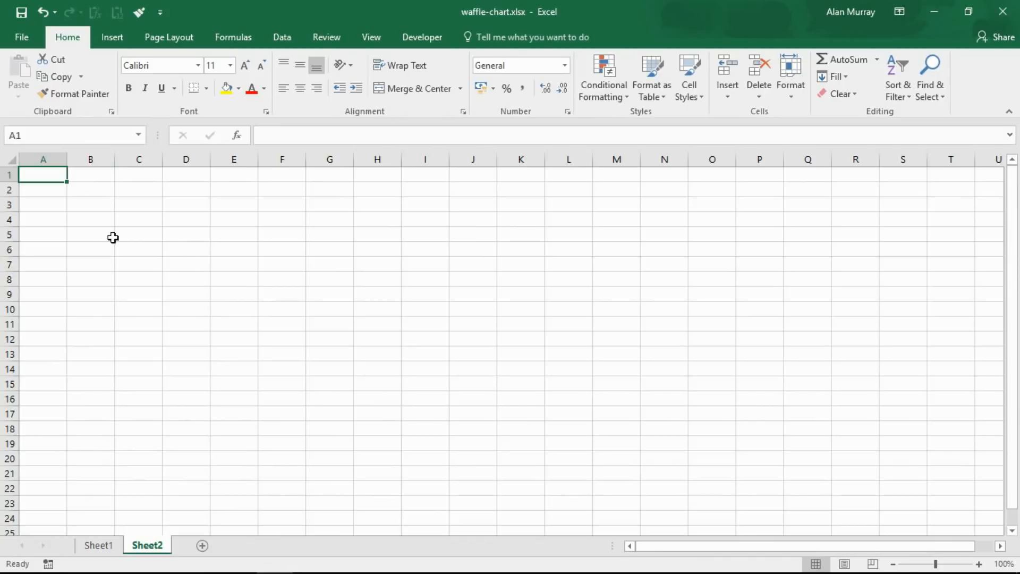
drag(91, 219, 90, 249)
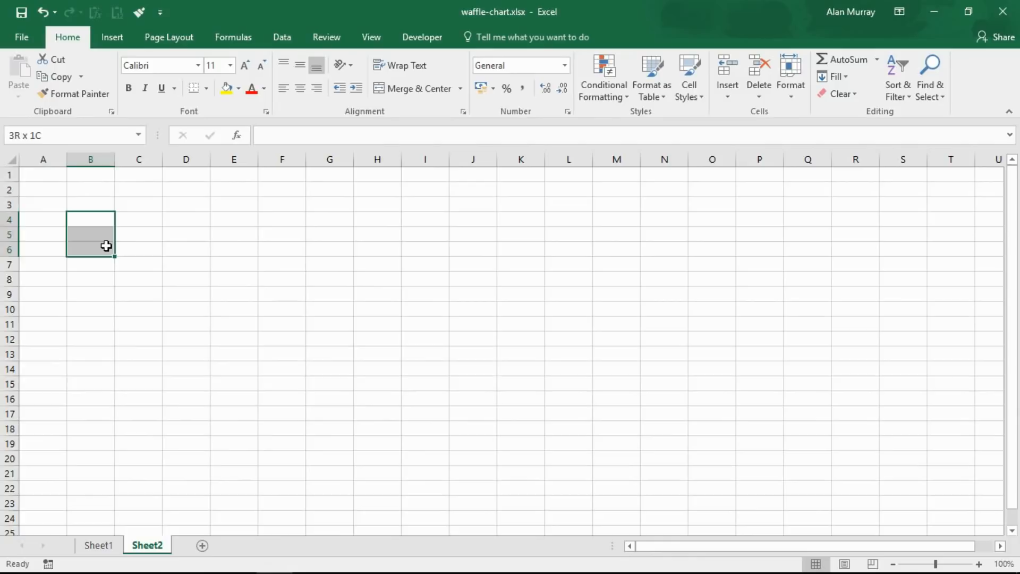
drag(91, 234, 90, 353)
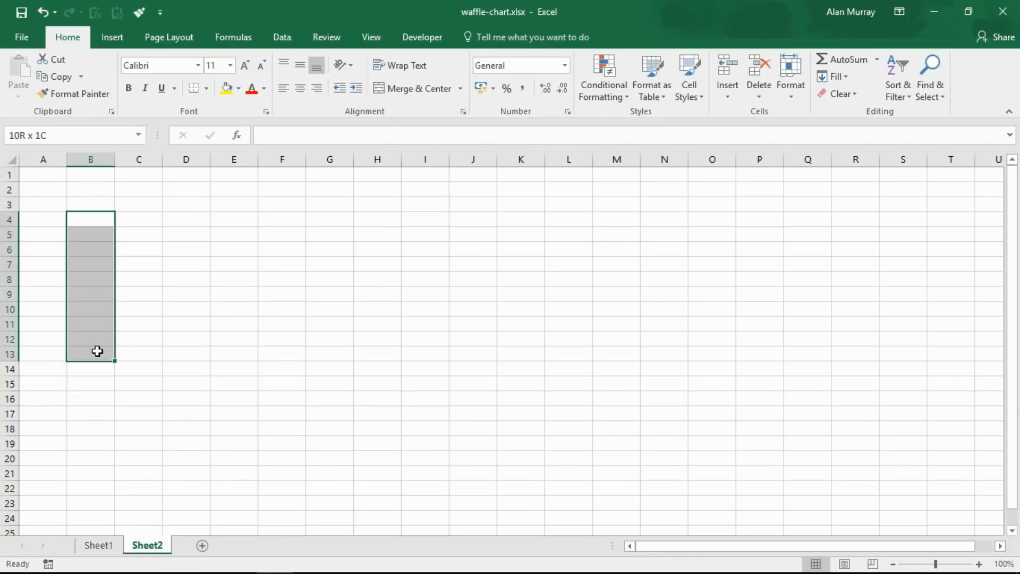
click(90, 354)
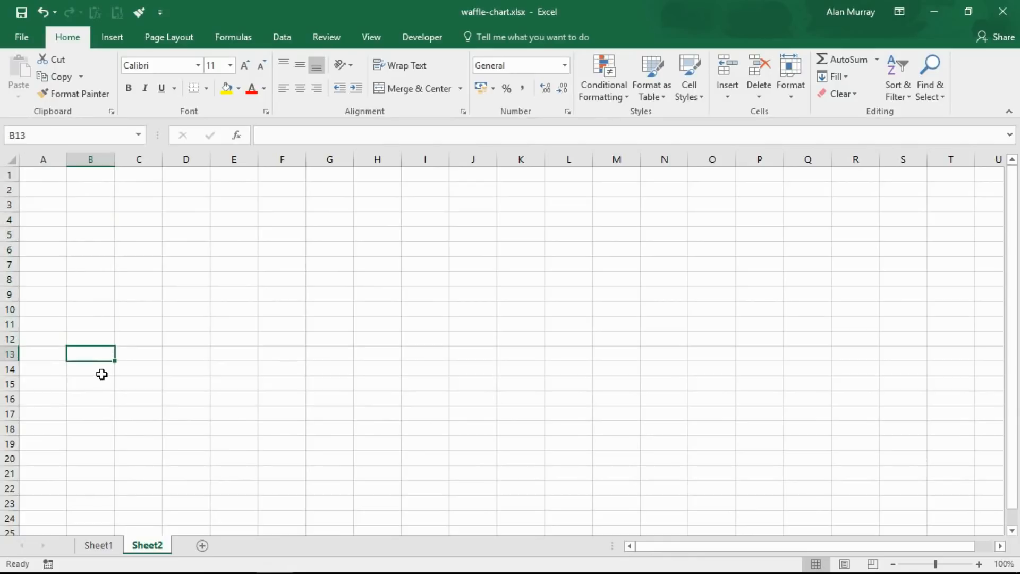
text(1)
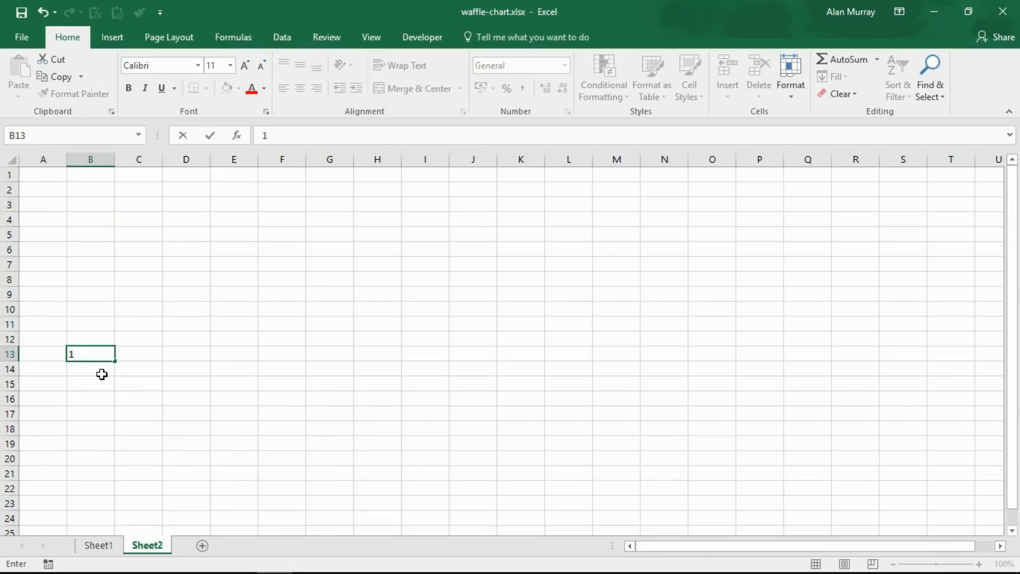
text(%)
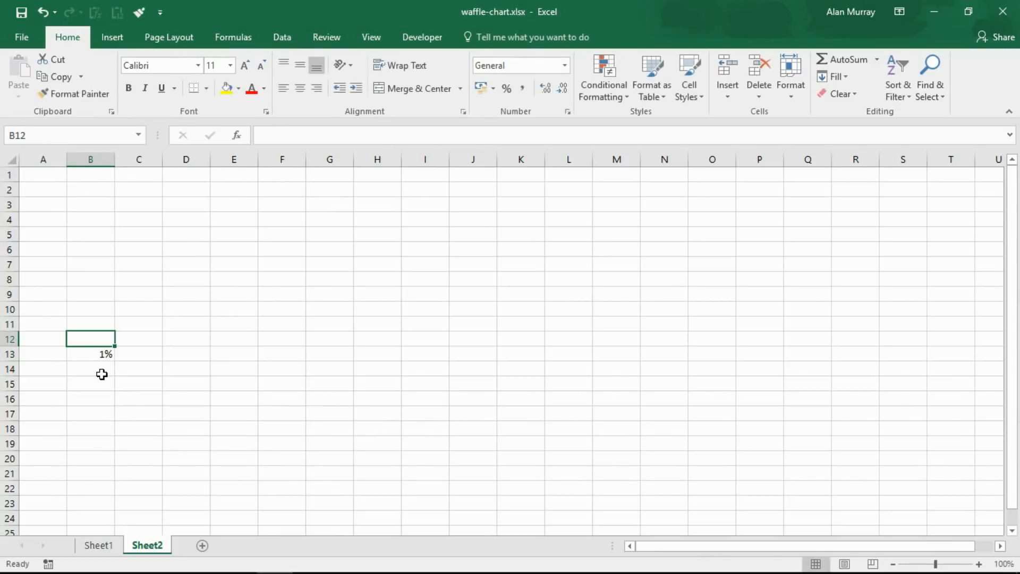
Step: Enter 11% in B12 and start the 12% and 2% entries in column C
click(982, 562)
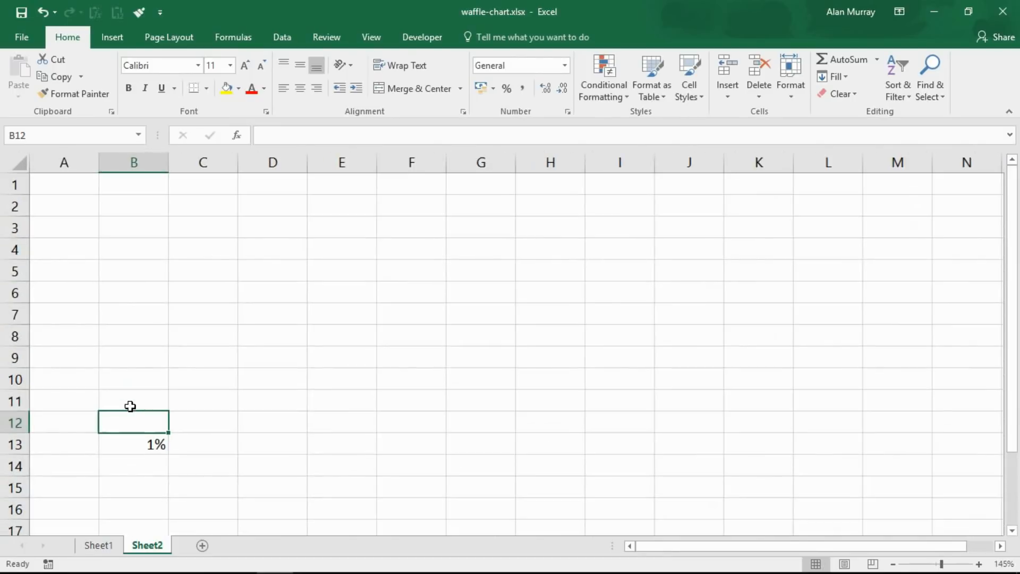
double_click(132, 422)
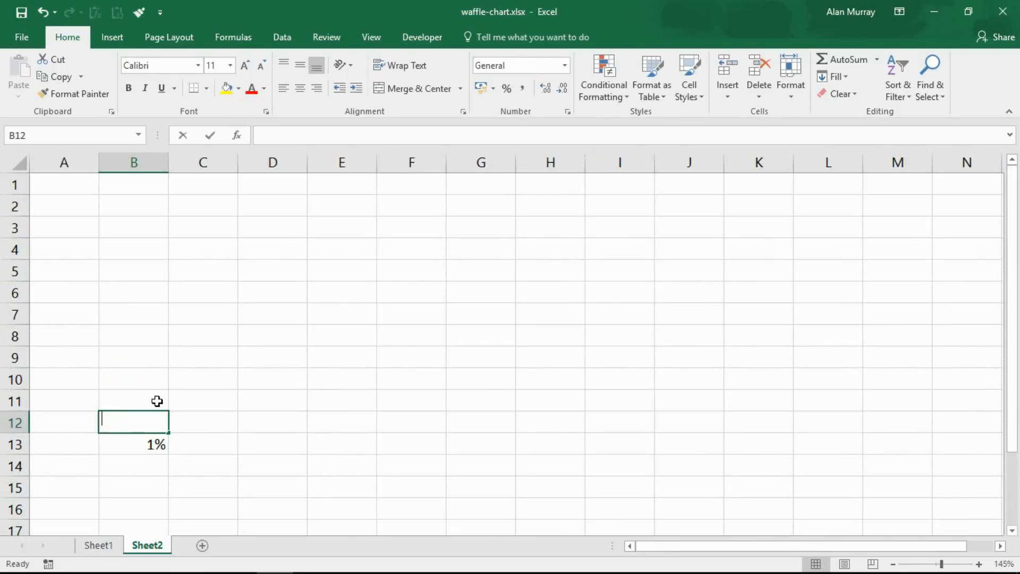
text(11%)
click(203, 423)
text(12)
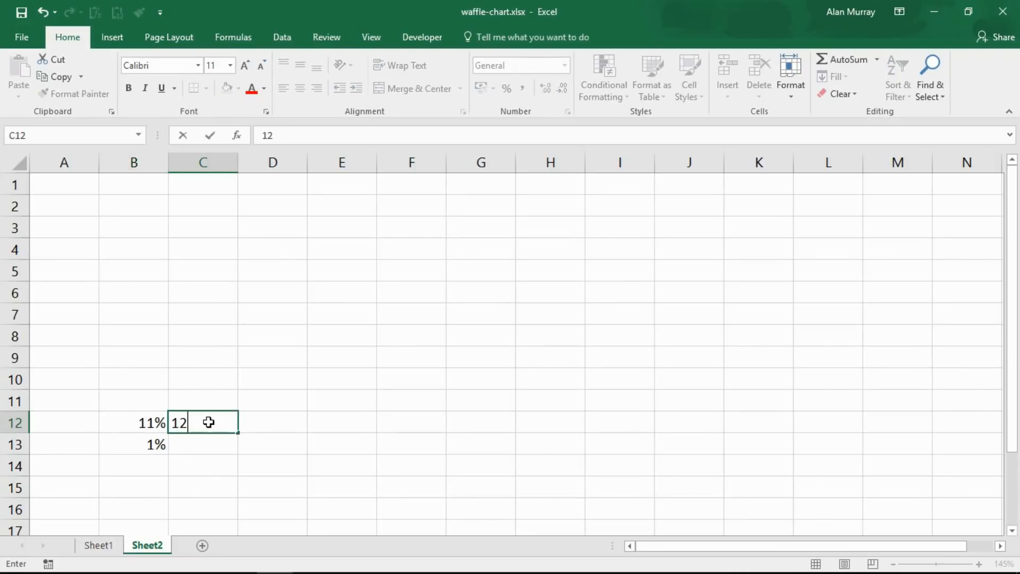
key(Enter)
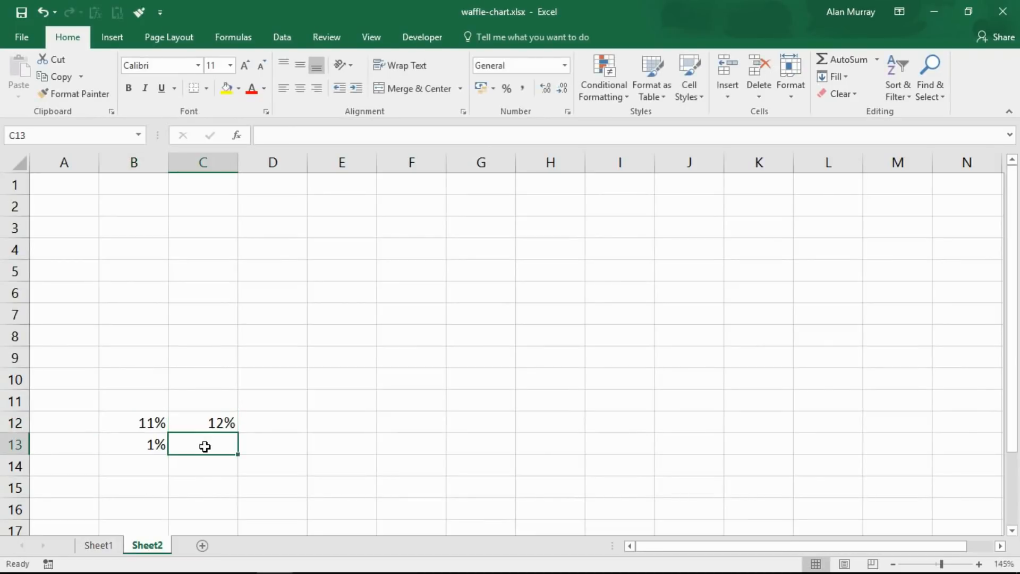
text(2%)
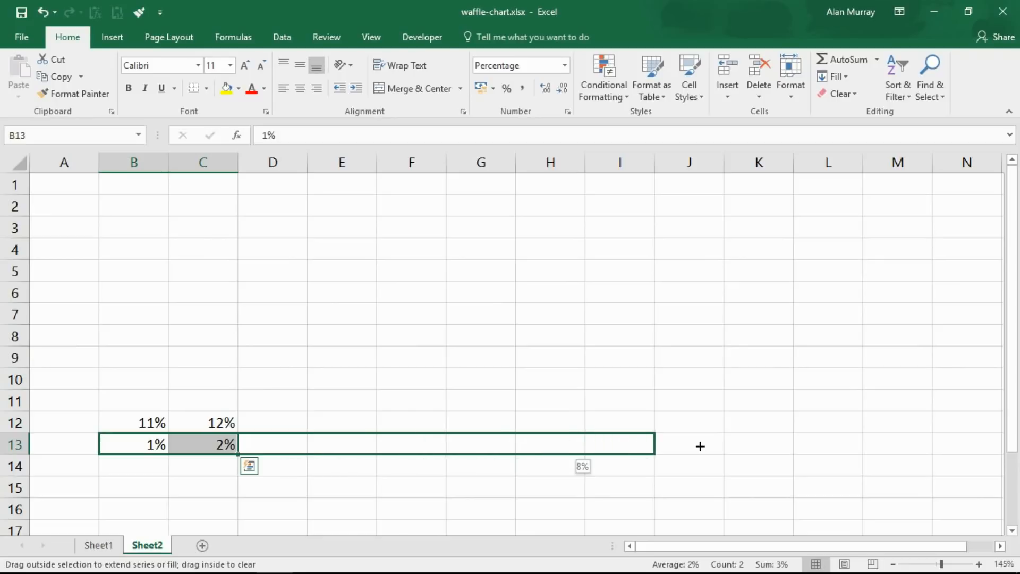
Step: Fill row 13 to 10%, row 12 to 20%, then extend upward to 100% in row 4
drag(234, 444, 774, 443)
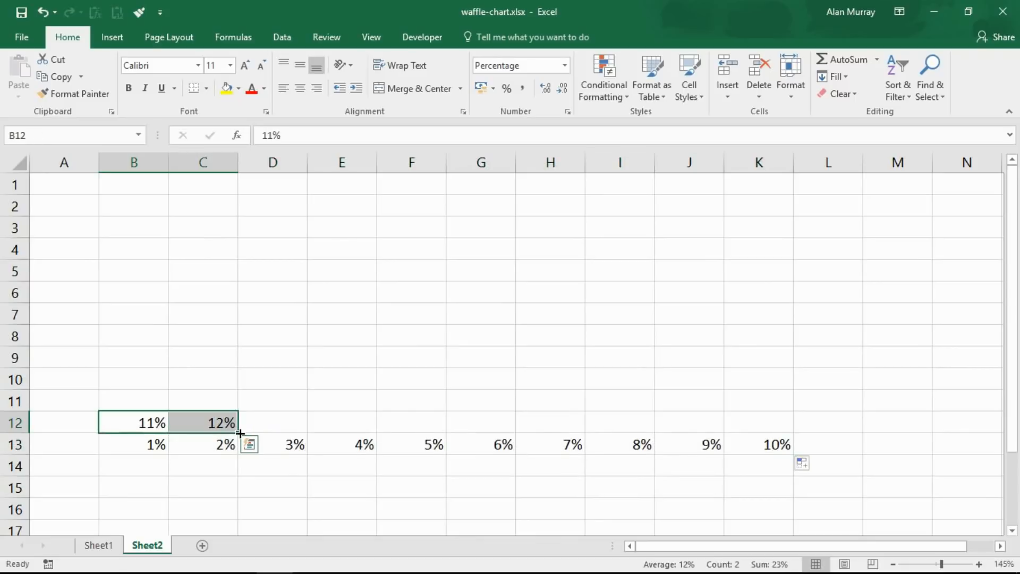
drag(232, 423, 785, 423)
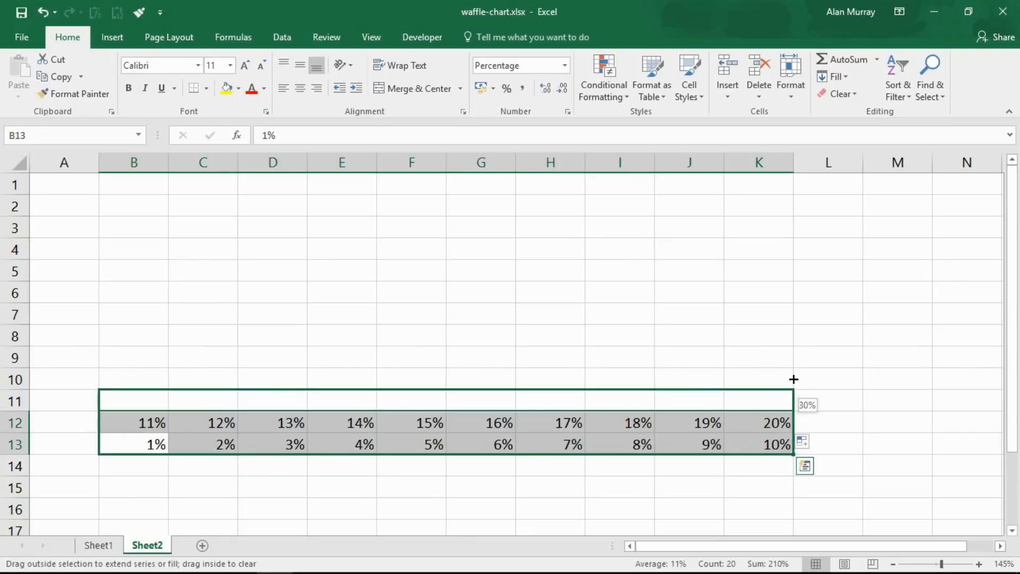
drag(793, 380, 794, 283)
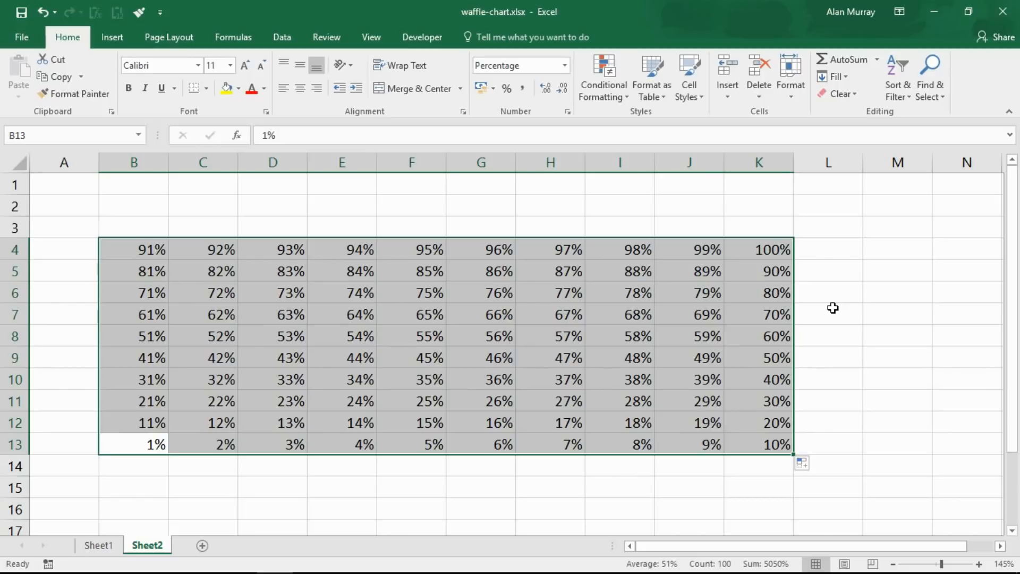
mouse_move(313, 214)
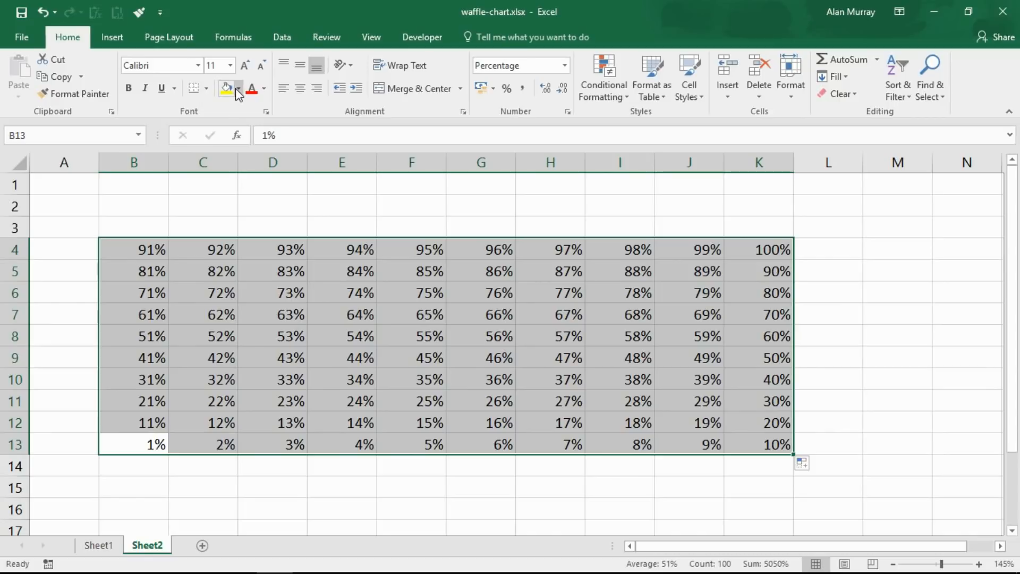
Step: Give the percentage grid a grey fill and cell borders, then select B4:K13
click(237, 89)
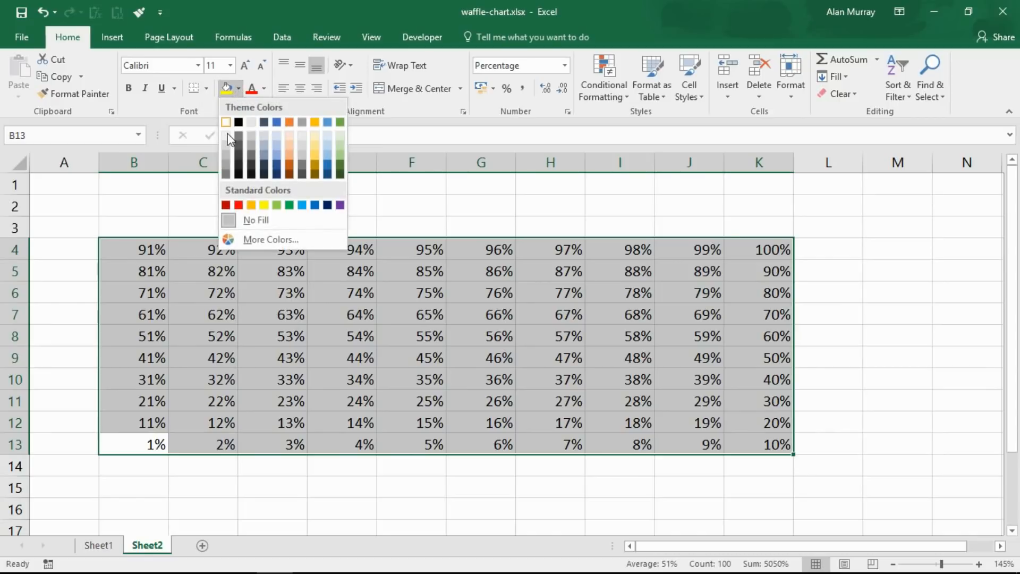
mouse_move(226, 147)
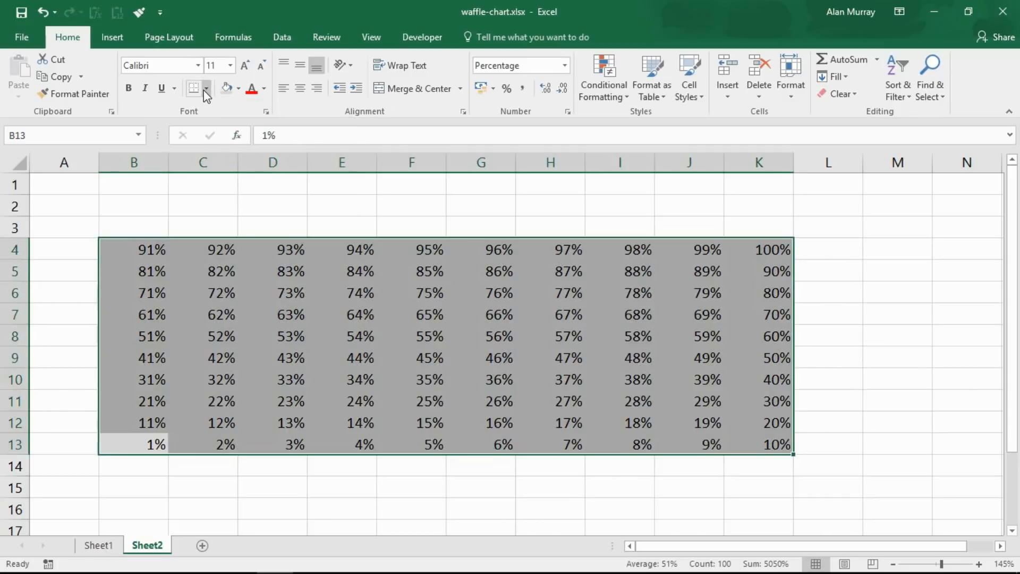
click(207, 88)
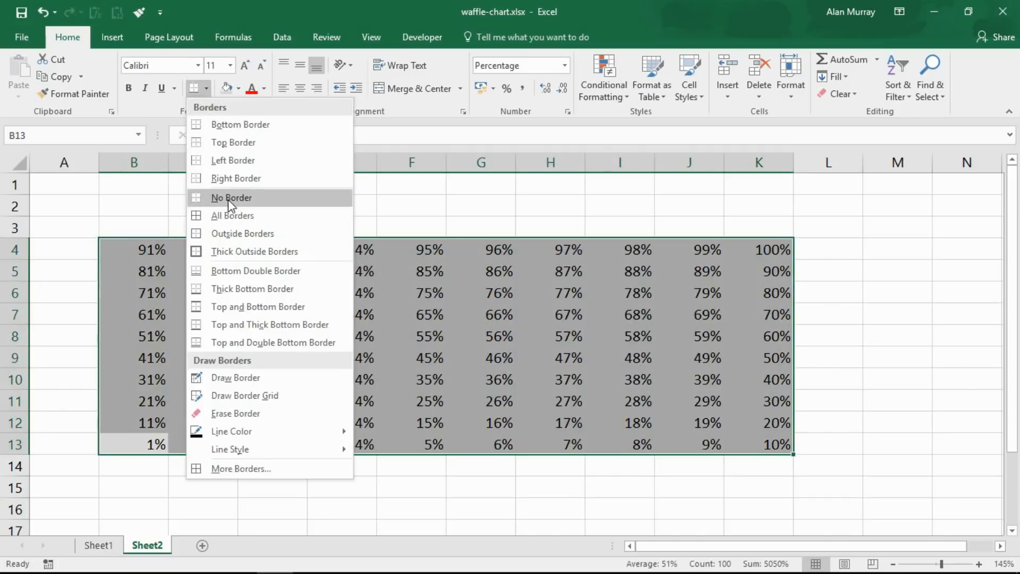
click(231, 197)
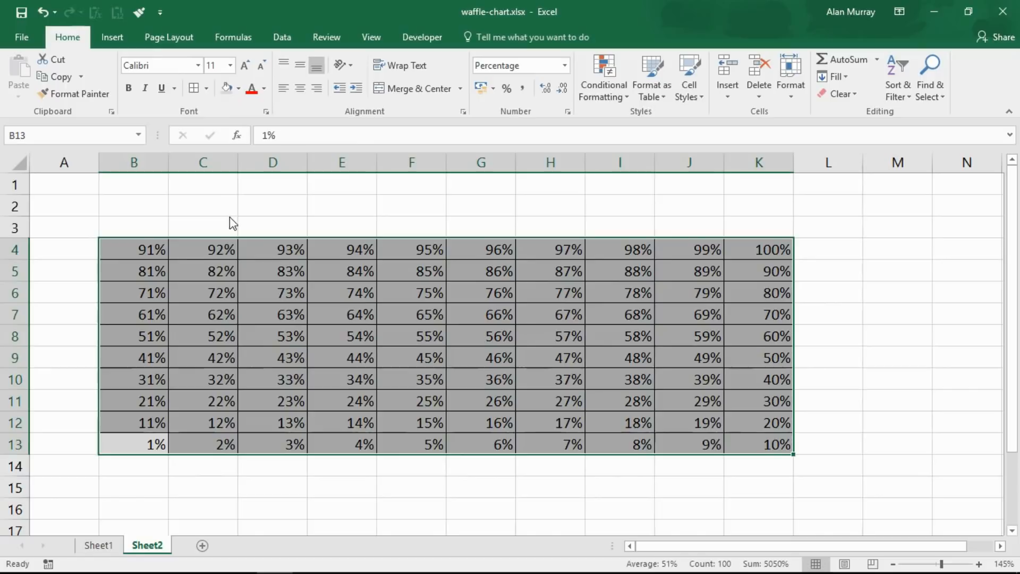
Step: Apply white inside borders to the B4:K13 grid
click(206, 87)
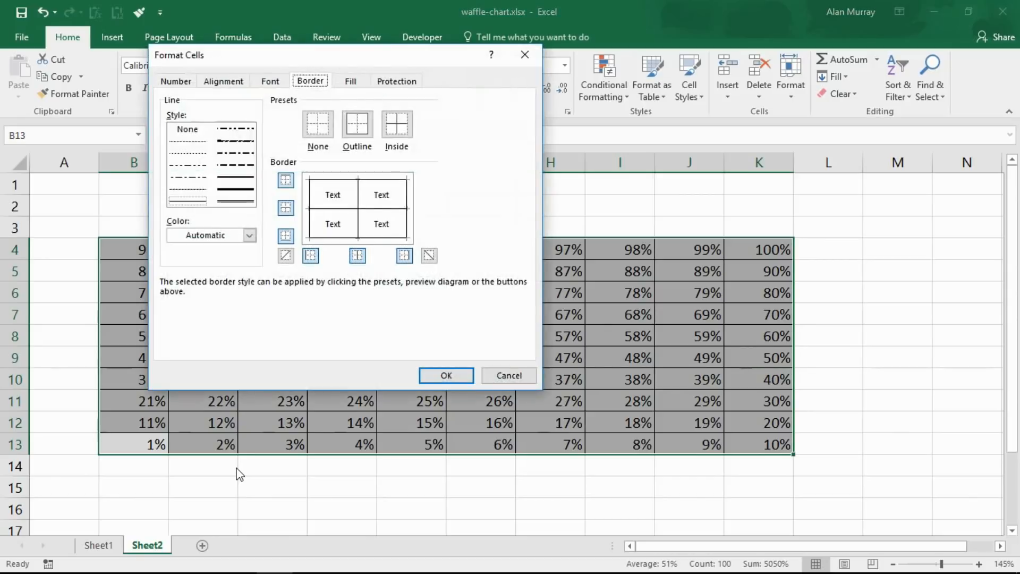
mouse_move(405, 240)
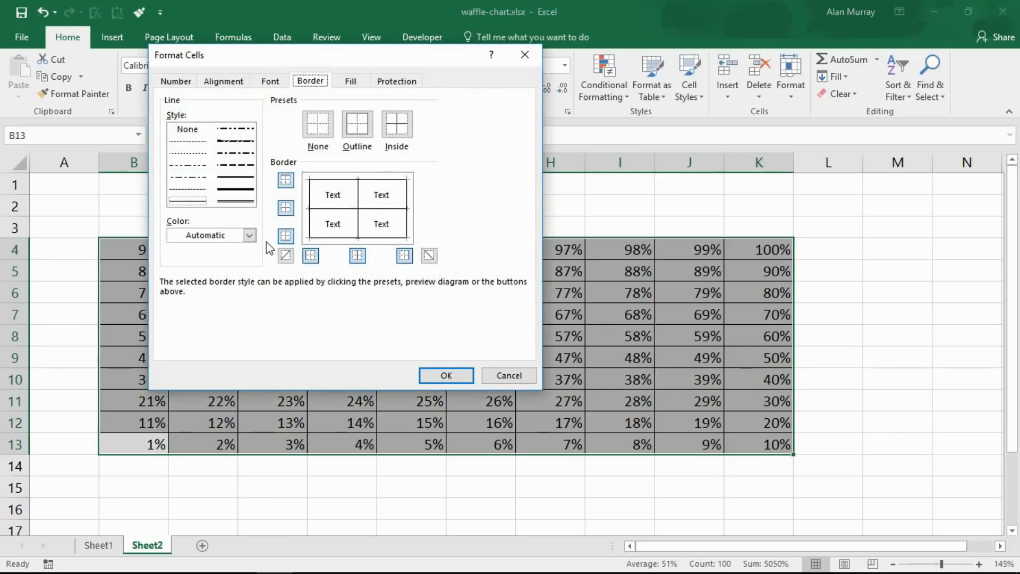
click(249, 235)
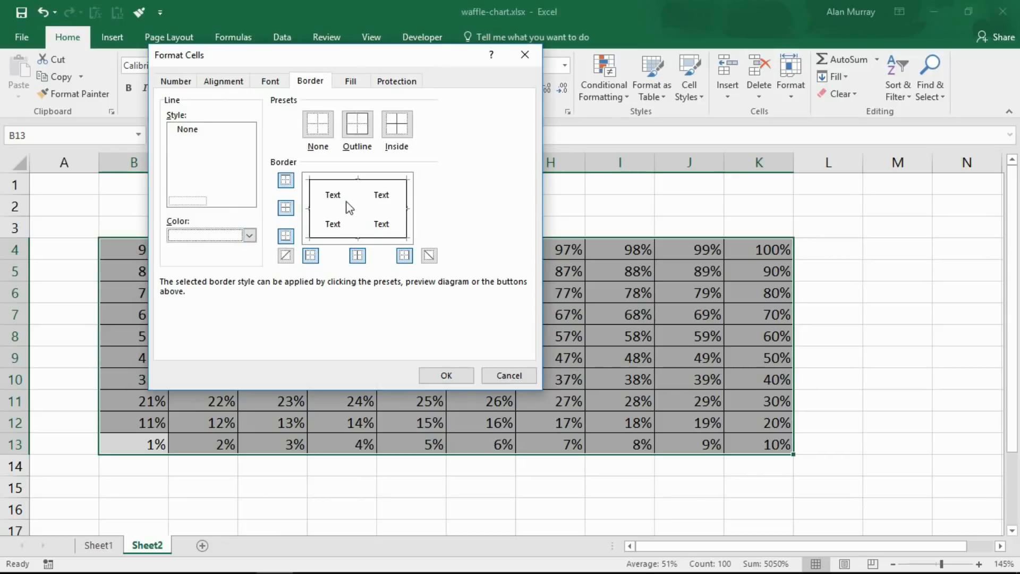
mouse_move(347, 201)
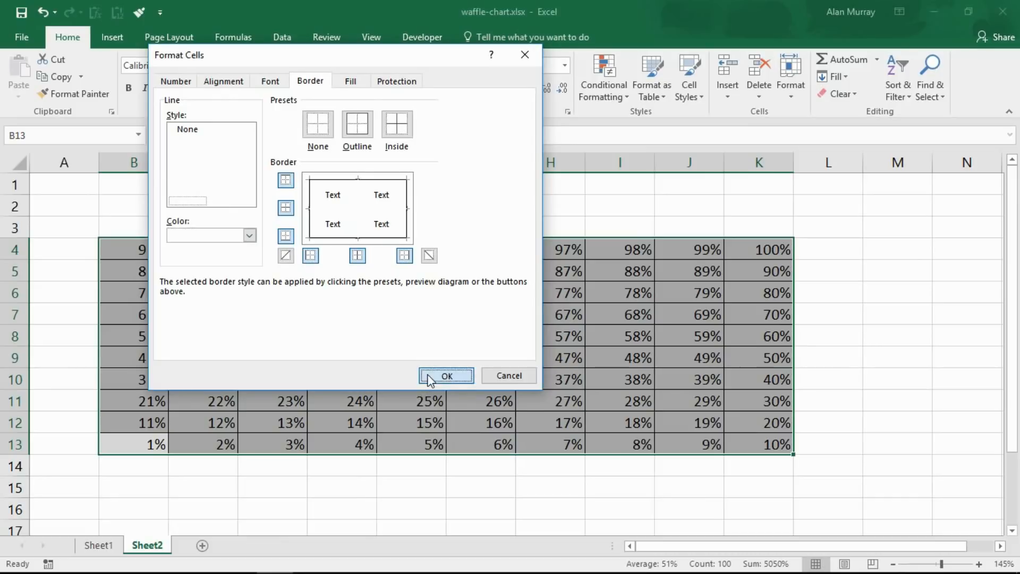
click(446, 376)
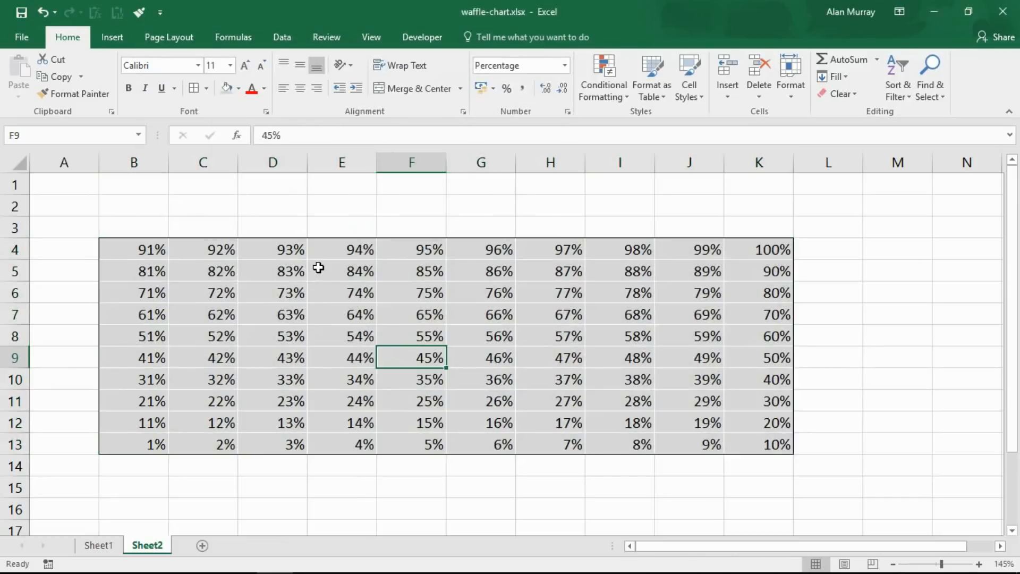
mouse_move(155, 251)
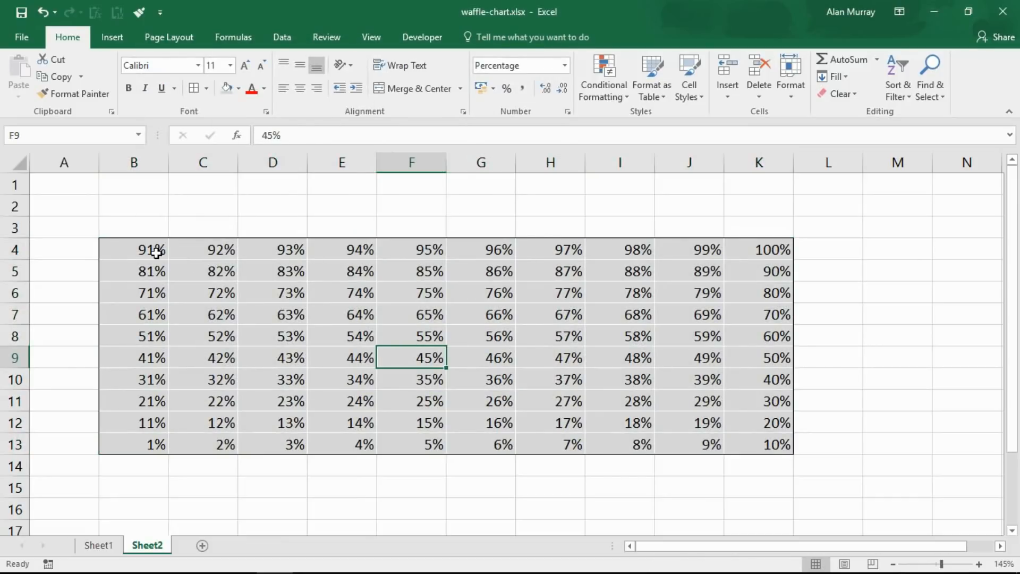
Step: Apply the custom ;;; number format to B4:K13 to hide the percentages
drag(134, 249, 774, 444)
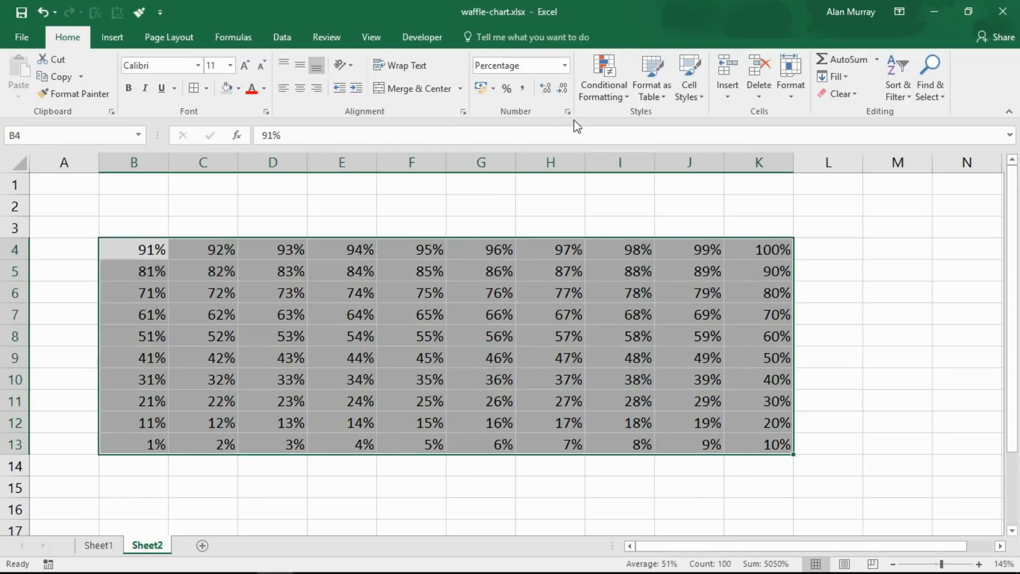
mouse_move(567, 111)
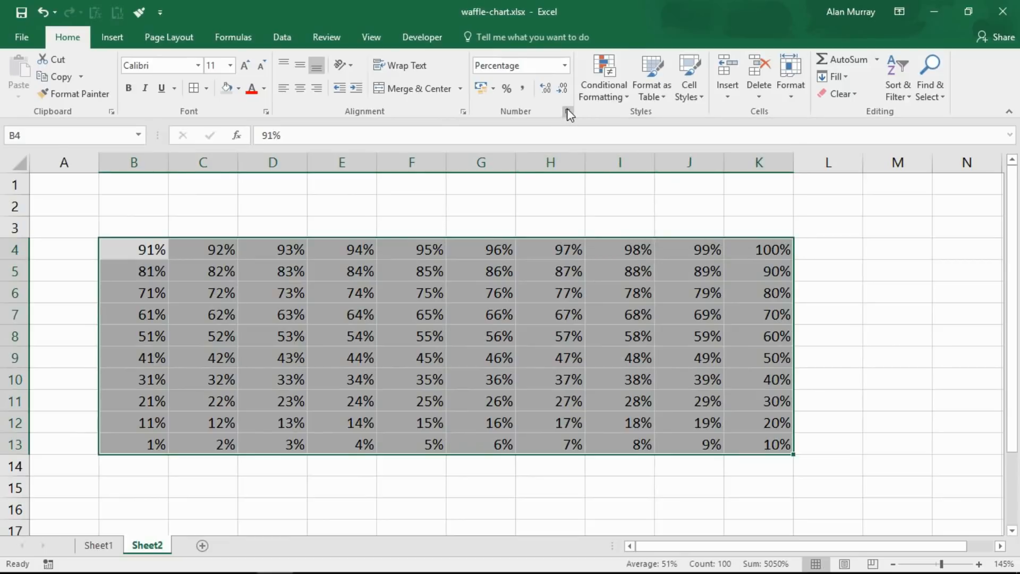
click(567, 112)
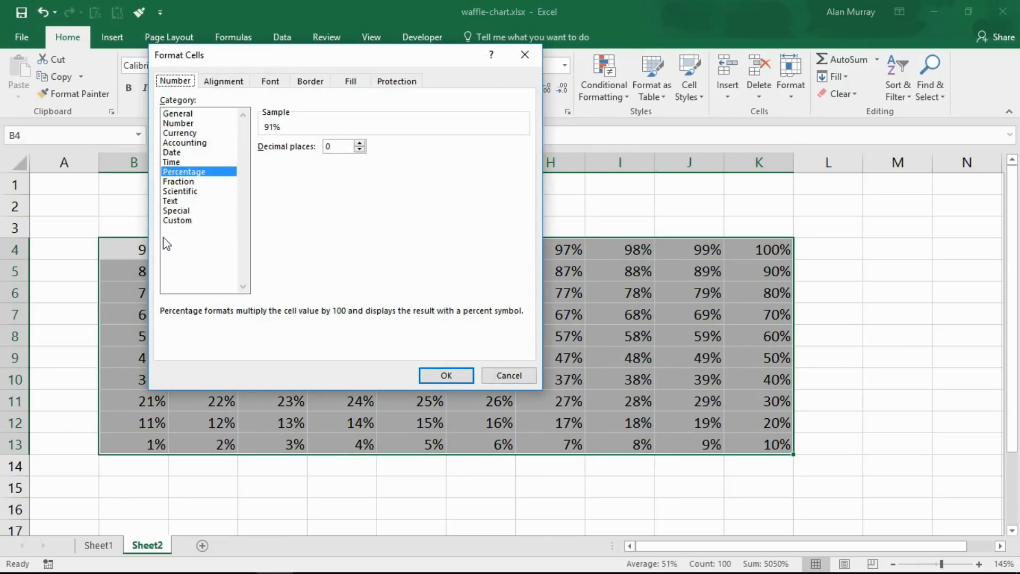
click(177, 220)
text(;;;)
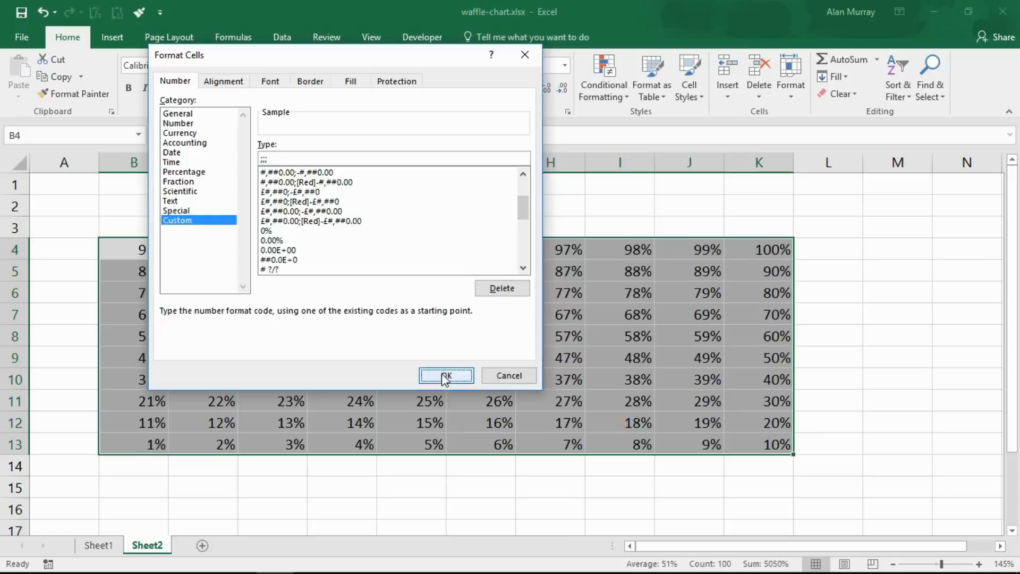
click(445, 375)
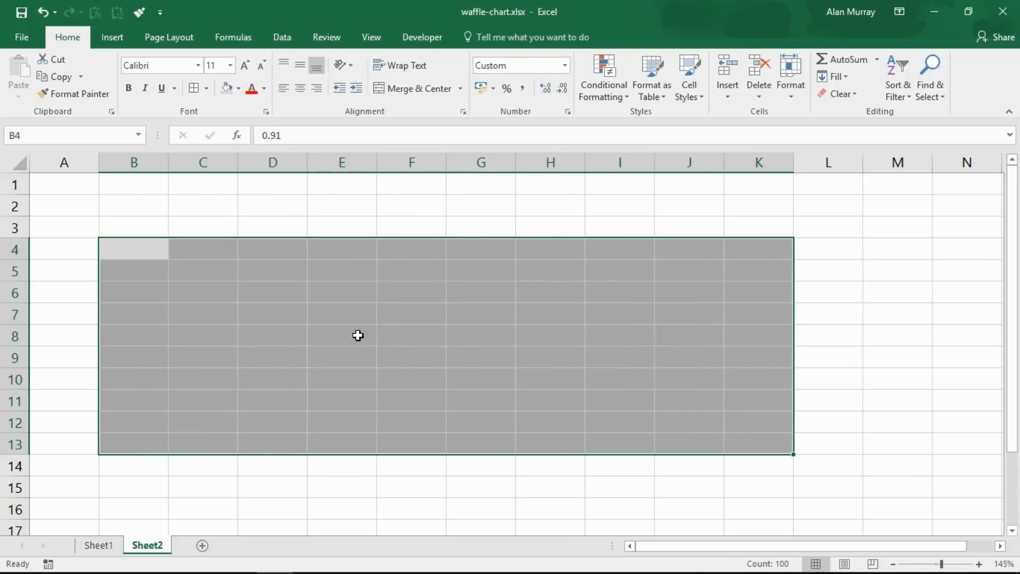
mouse_move(370, 336)
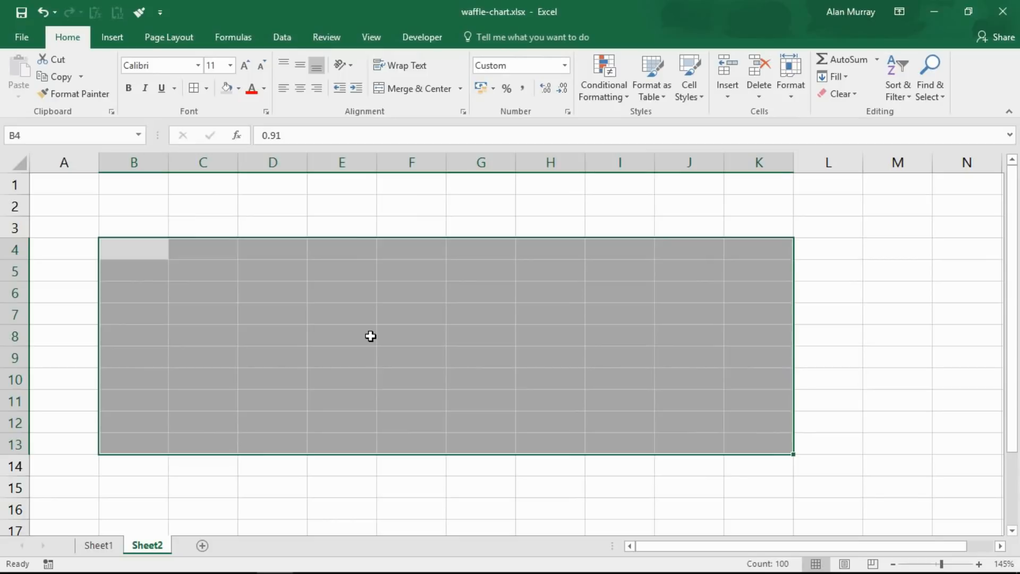
mouse_move(356, 339)
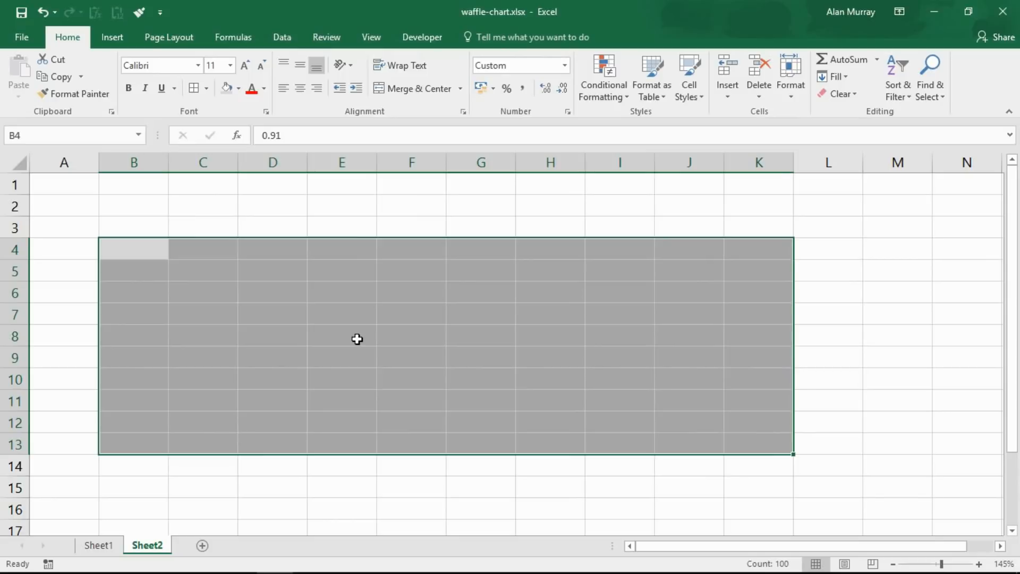
mouse_move(496, 263)
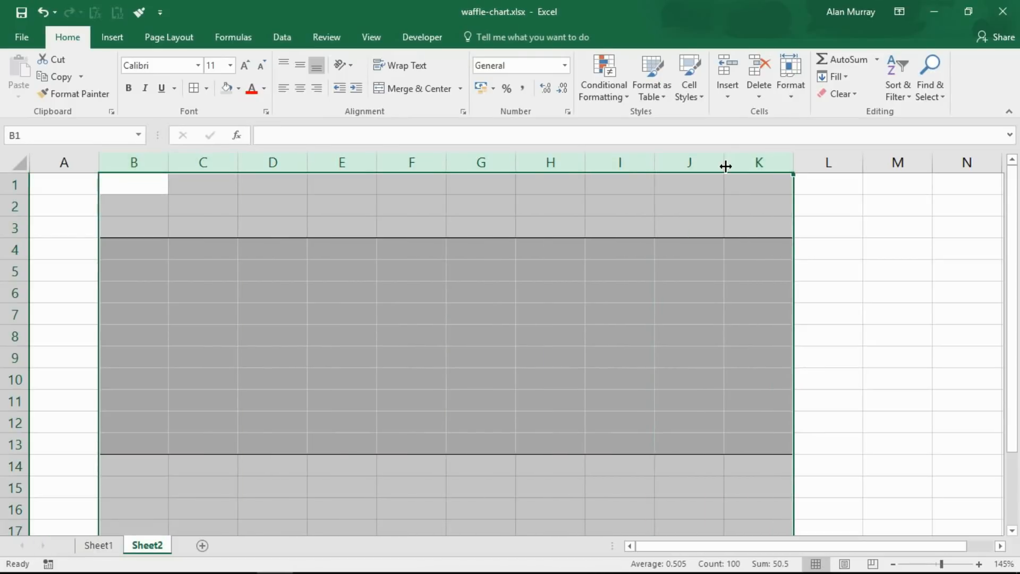
Step: Narrow columns B–K to about 0.92 width and shorten rows 4–13 to match
drag(725, 163, 657, 162)
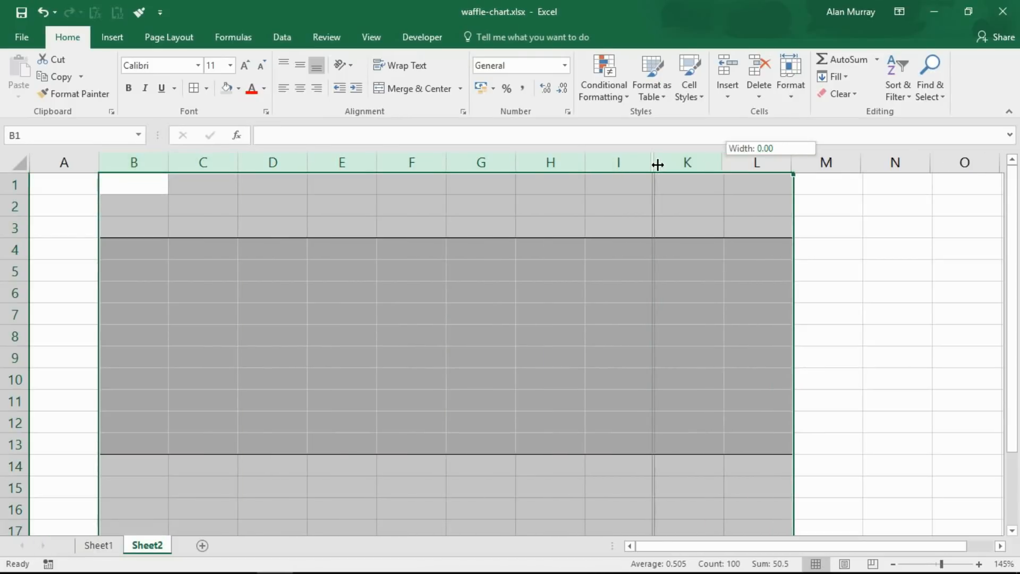
drag(657, 162, 668, 163)
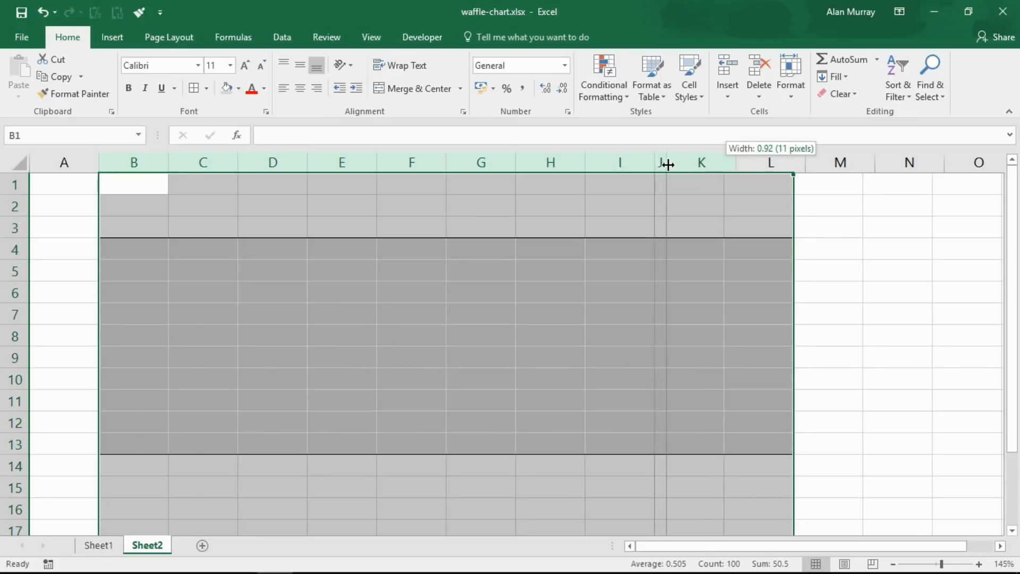
drag(667, 163, 221, 163)
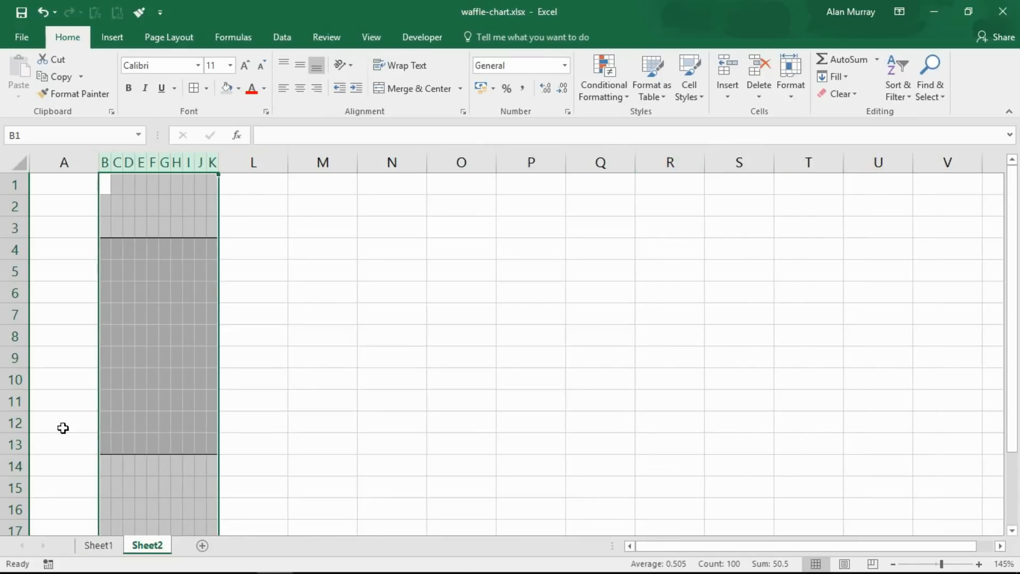
drag(20, 455, 19, 449)
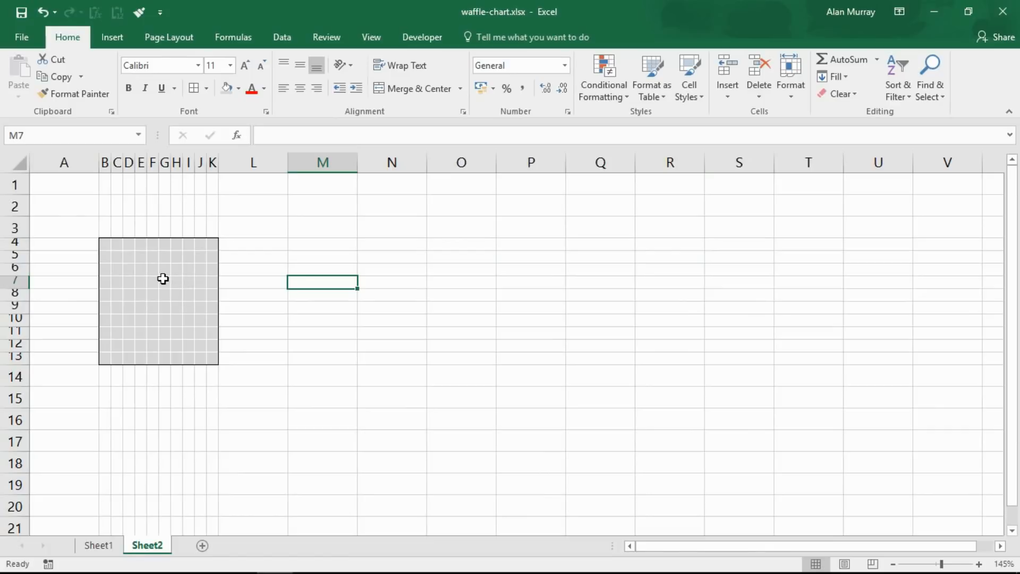
Step: Enter 45% as the target value in M3 on Sheet2
click(98, 545)
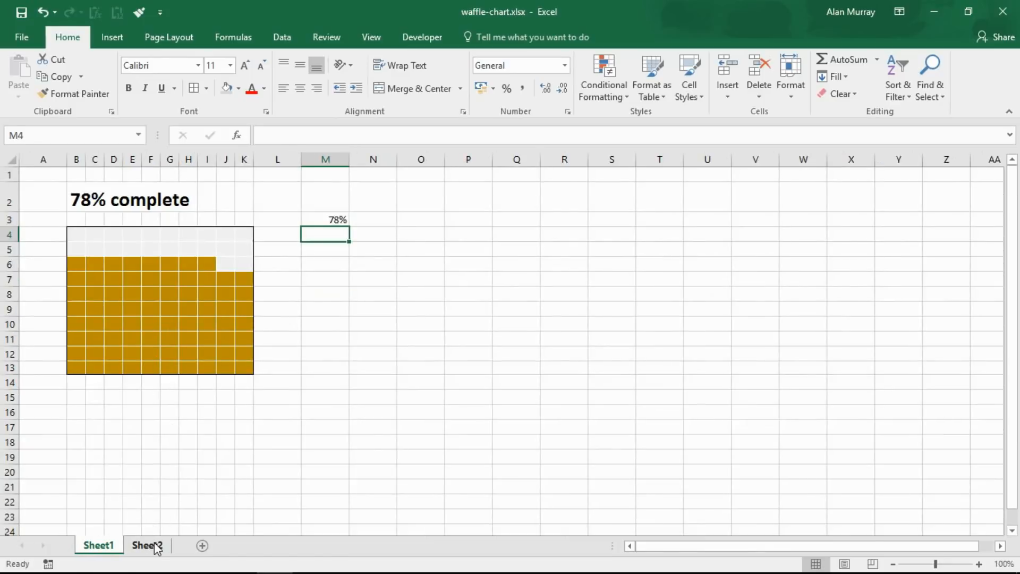
click(149, 545)
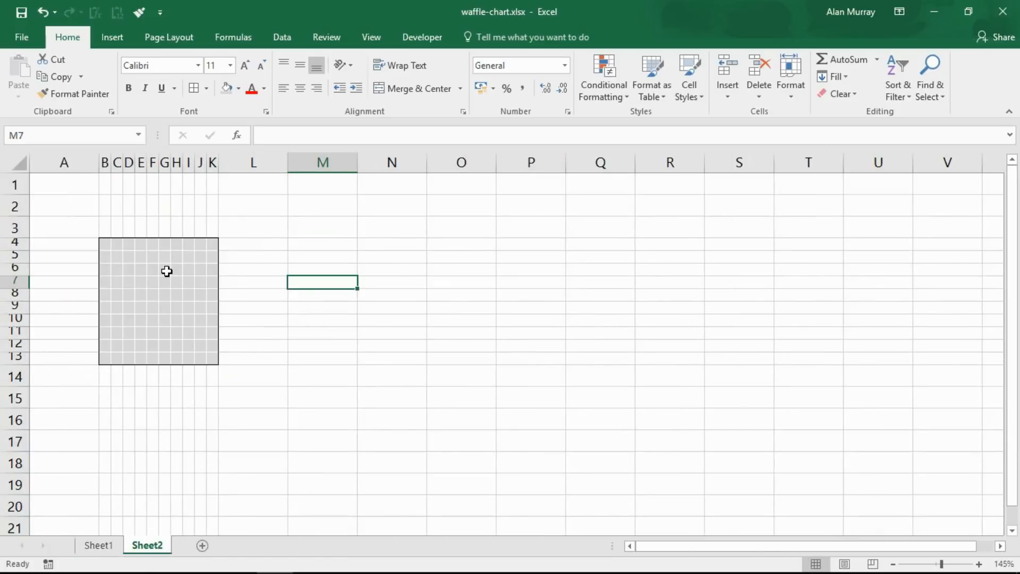
mouse_move(335, 246)
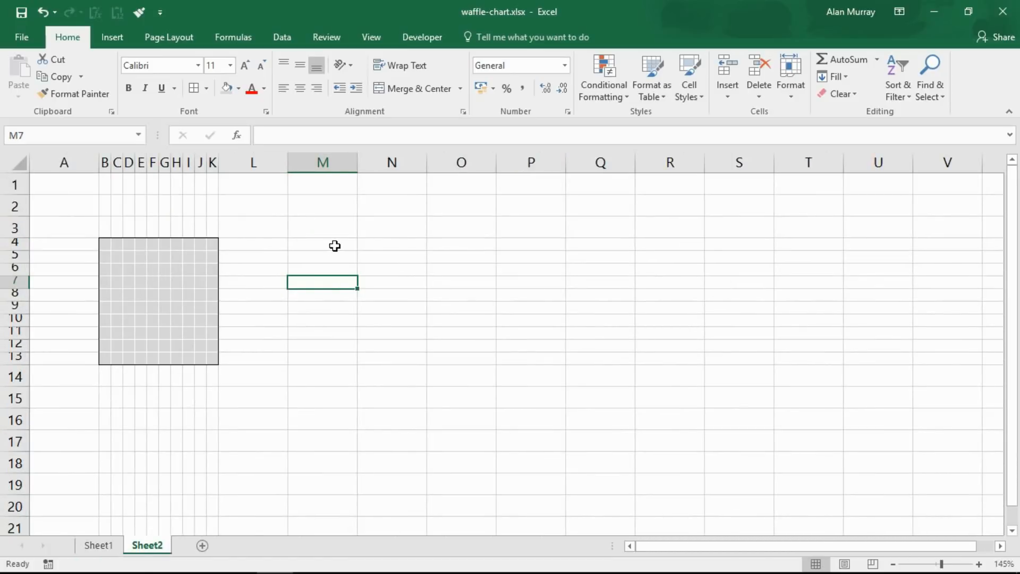
click(323, 244)
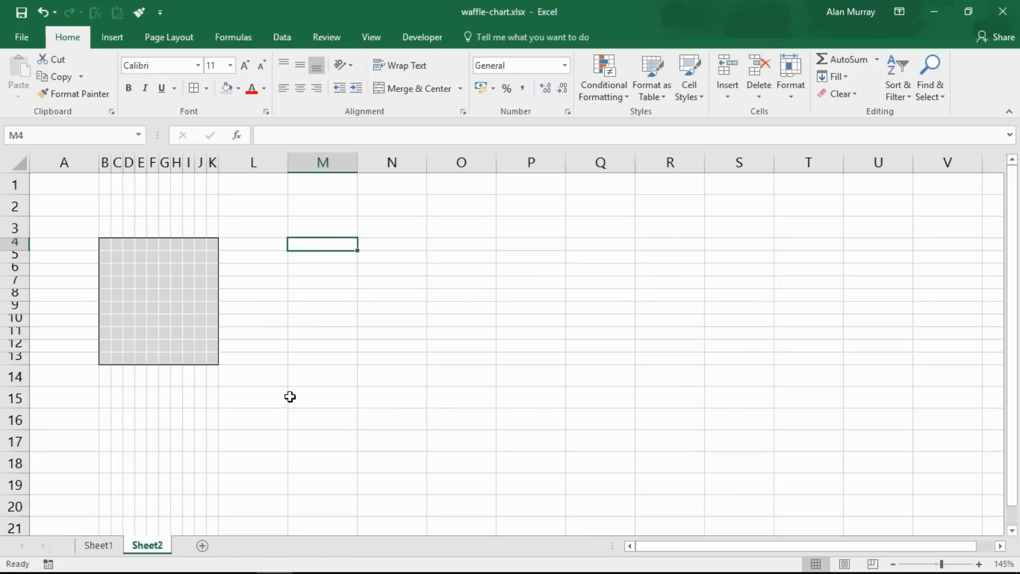
text(45%)
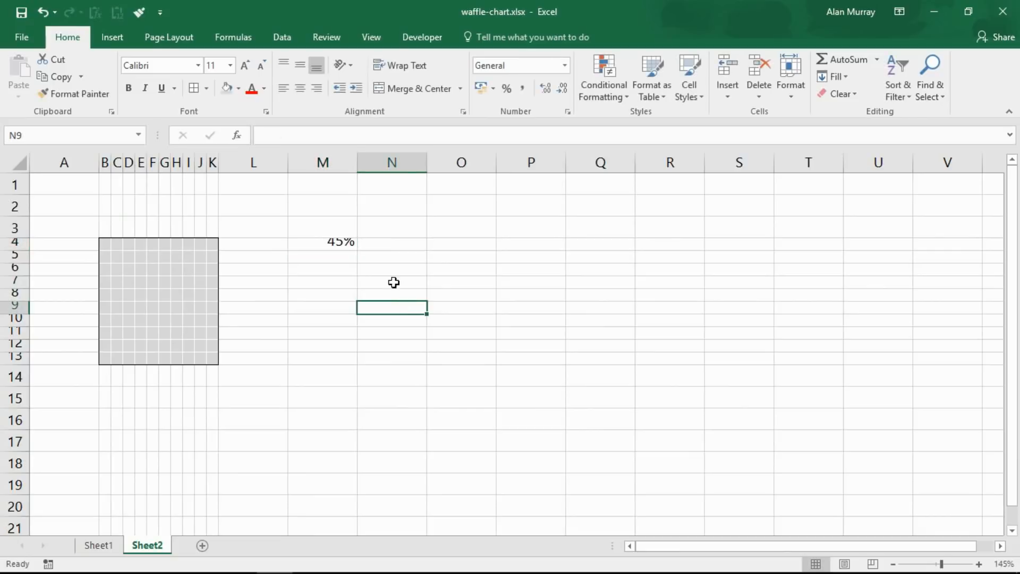
mouse_move(350, 242)
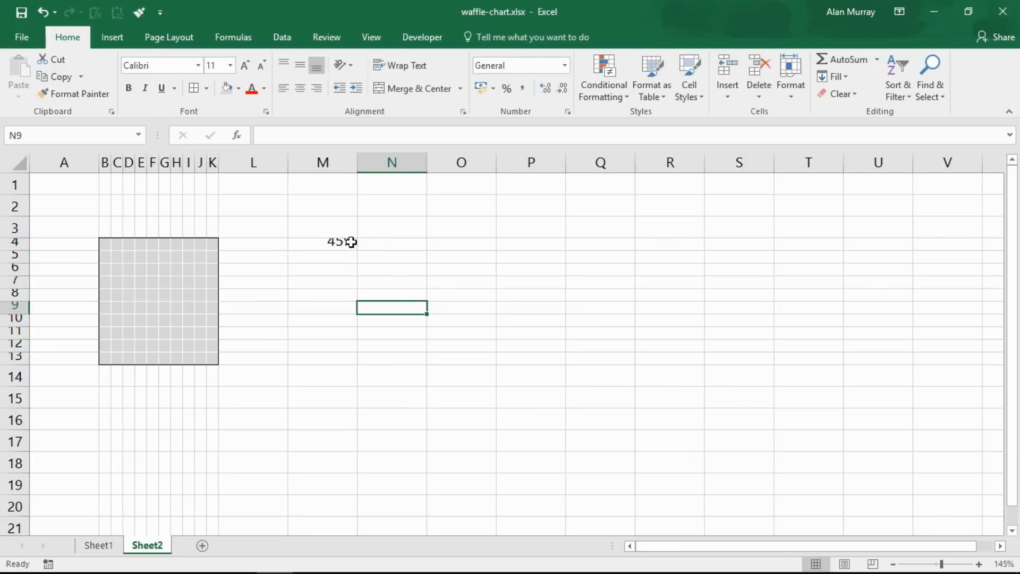
click(338, 243)
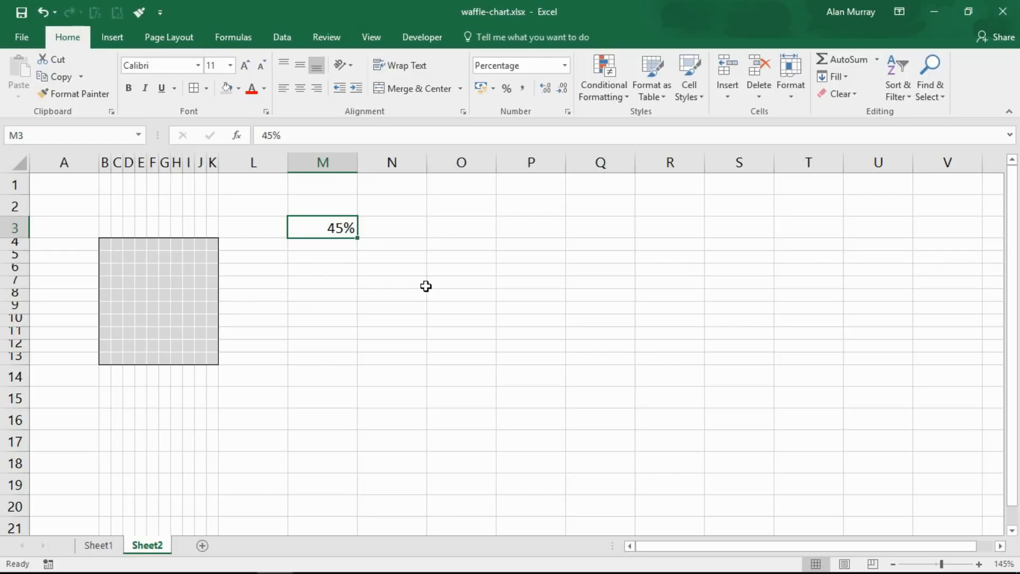
Step: Check that grid cells still hold hidden values, then select B4:K13
click(166, 294)
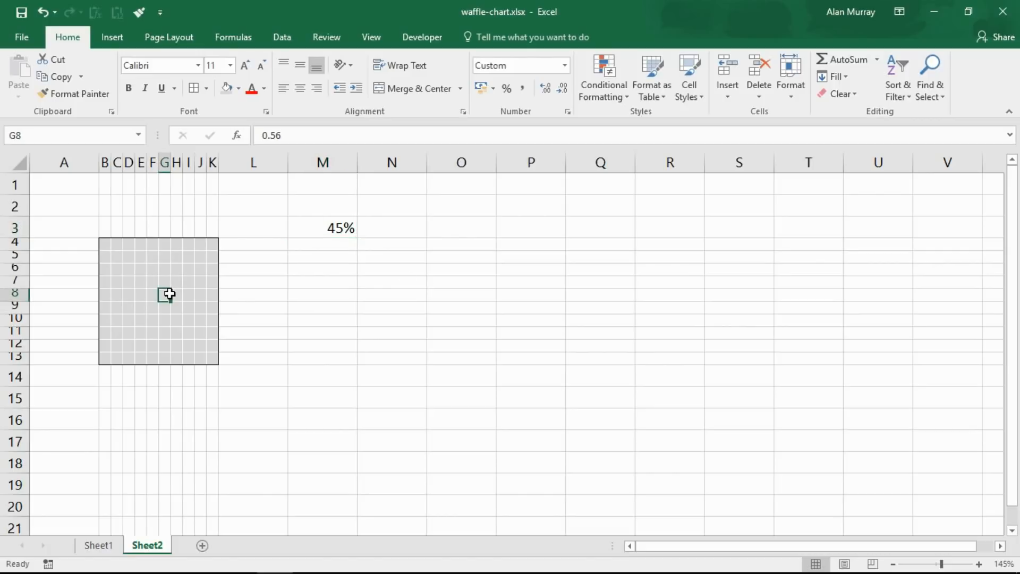
mouse_move(281, 159)
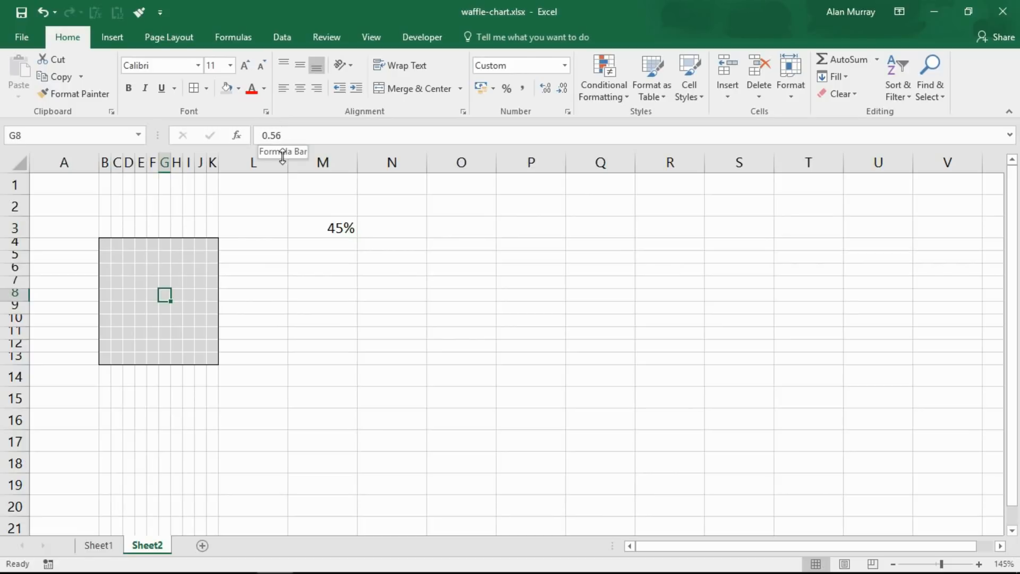
click(199, 319)
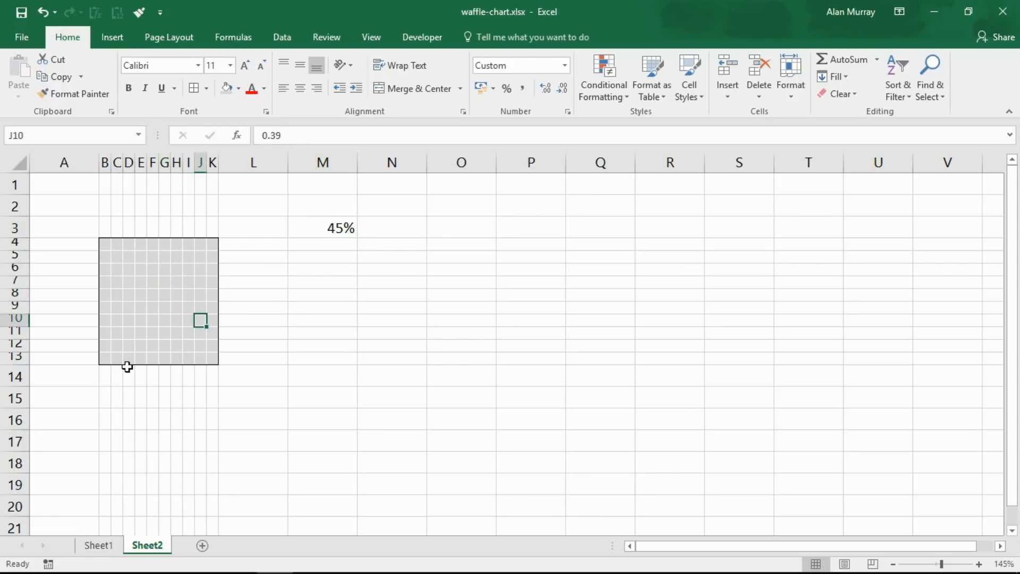
mouse_move(110, 336)
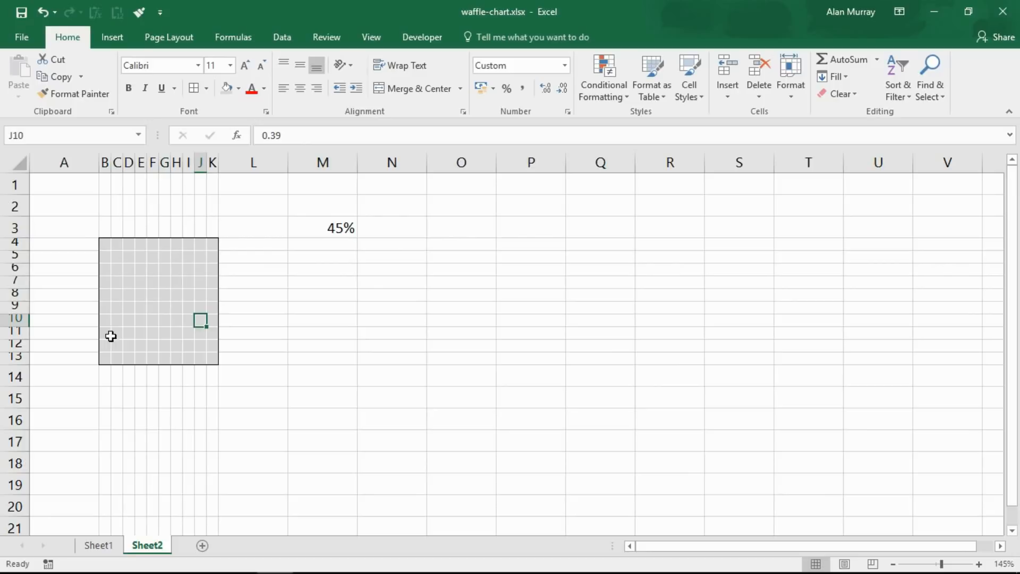
drag(105, 241, 209, 326)
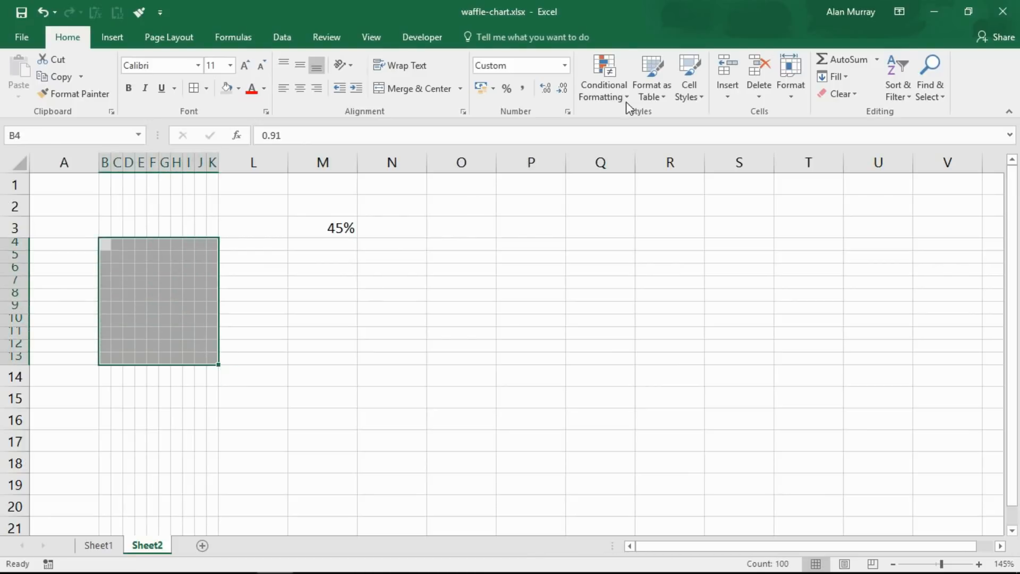
Step: Start a new conditional formatting rule: cell value less than or equal to =$M$3
click(603, 74)
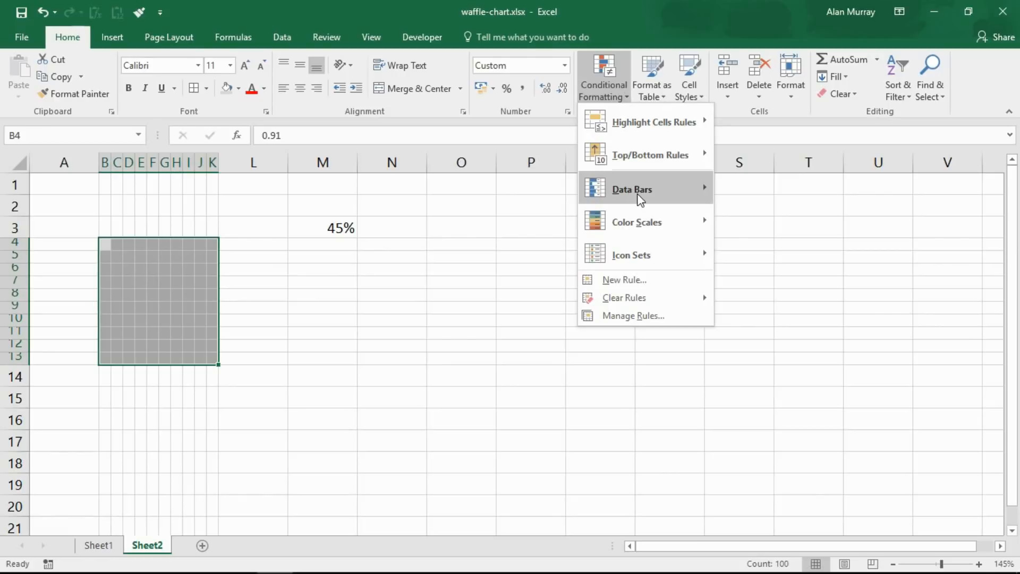
mouse_move(647, 285)
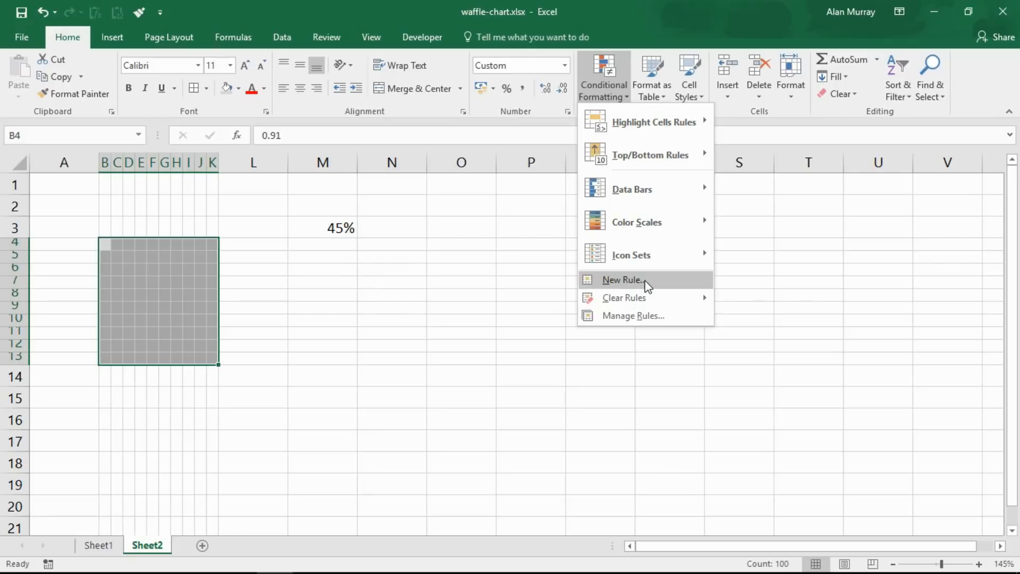
click(621, 280)
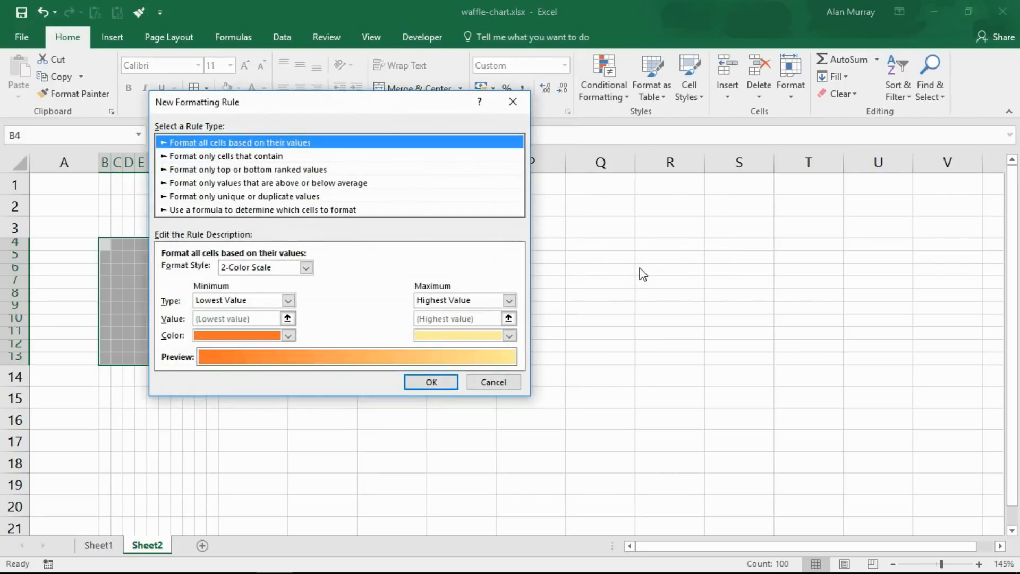
click(221, 155)
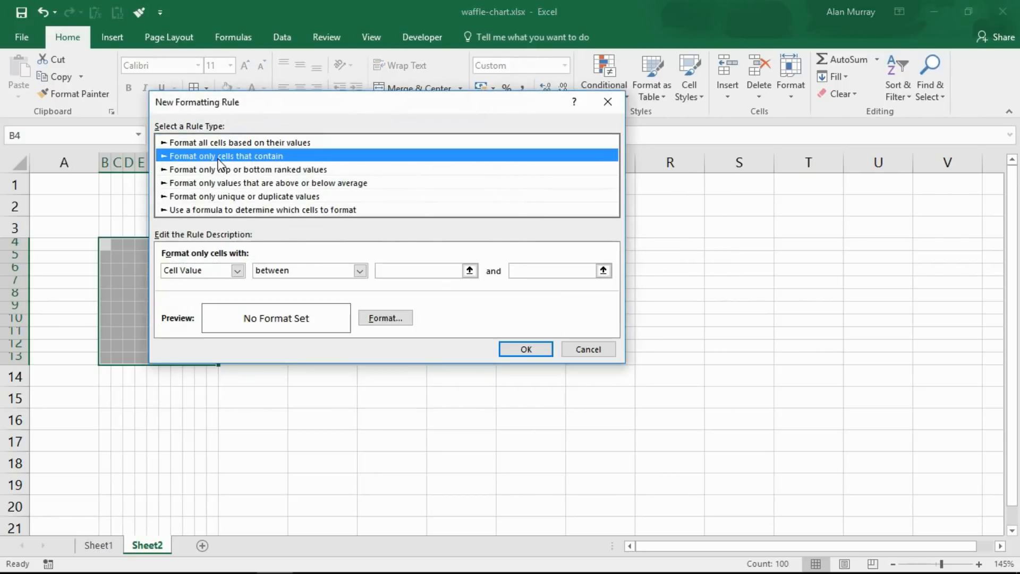
mouse_move(260, 162)
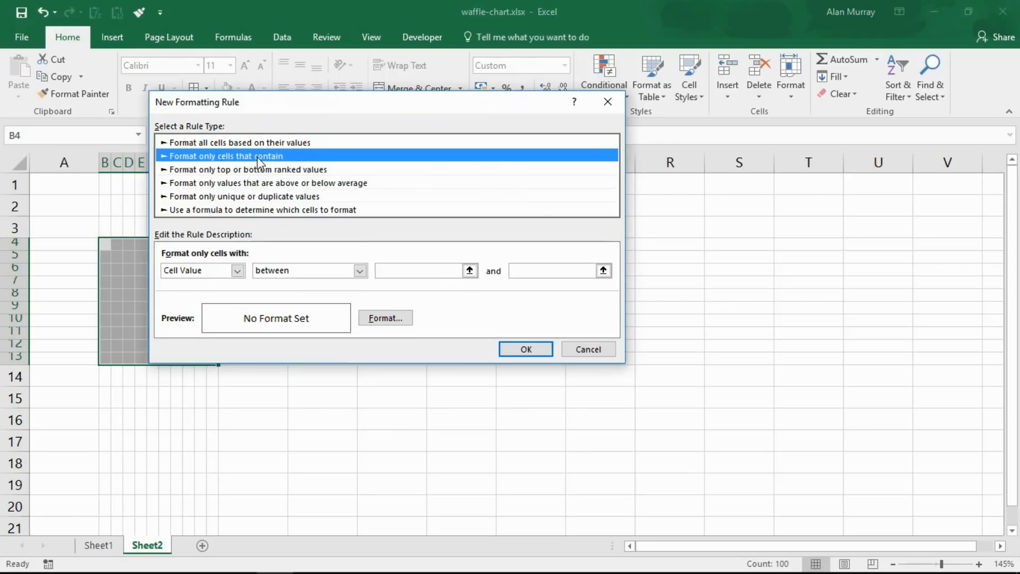
click(360, 270)
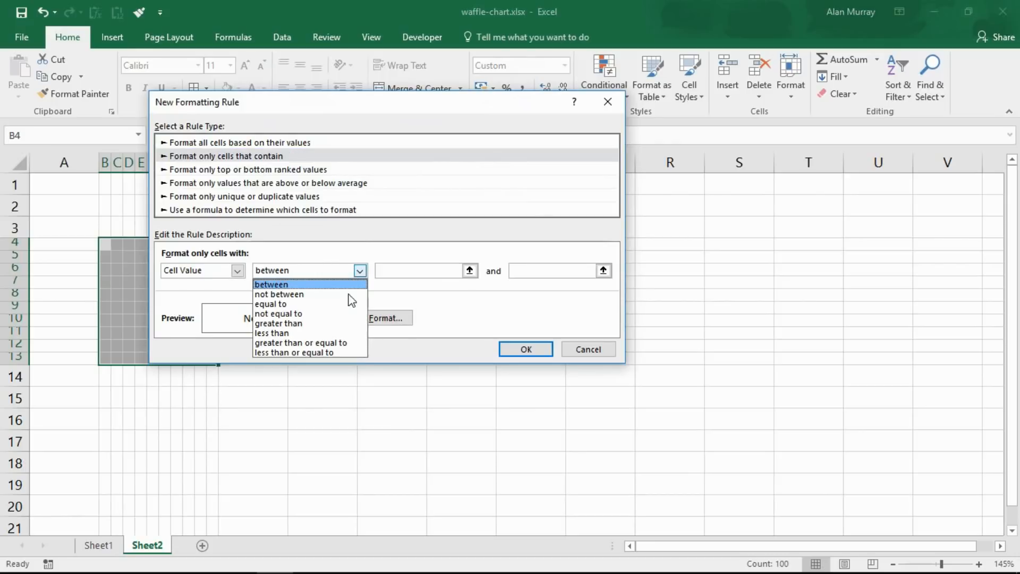
mouse_move(329, 353)
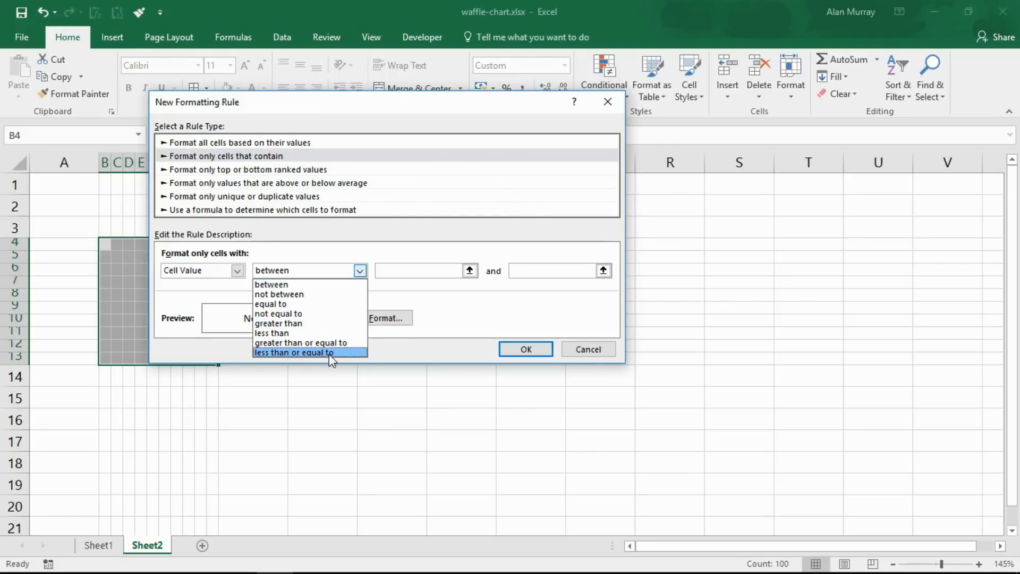
click(294, 353)
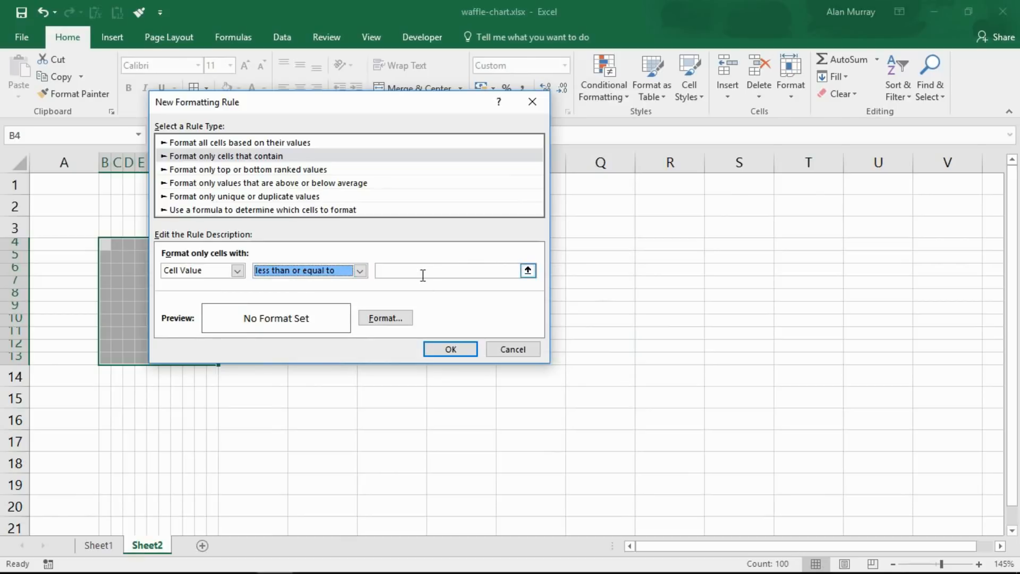
click(424, 270)
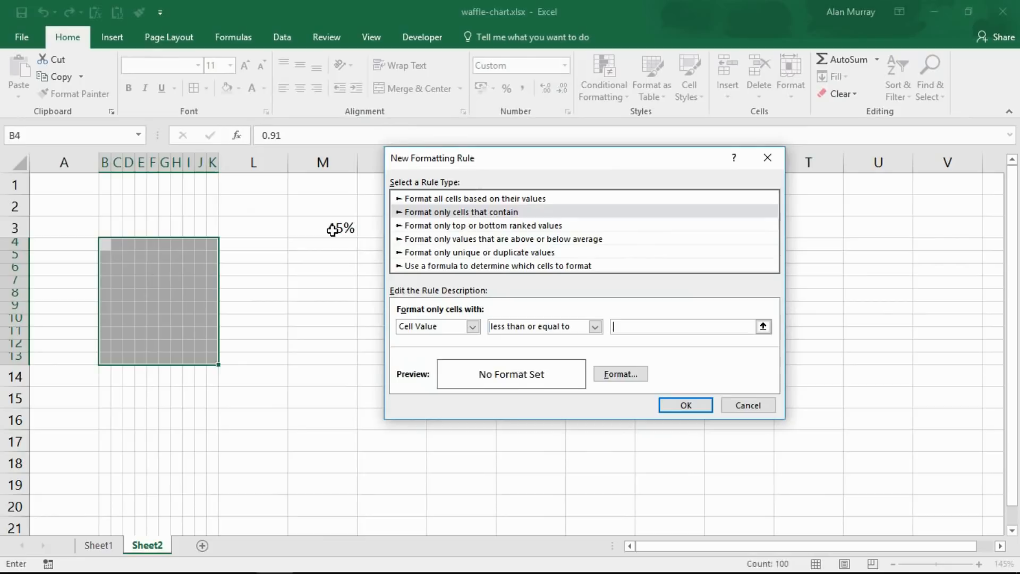
click(330, 227)
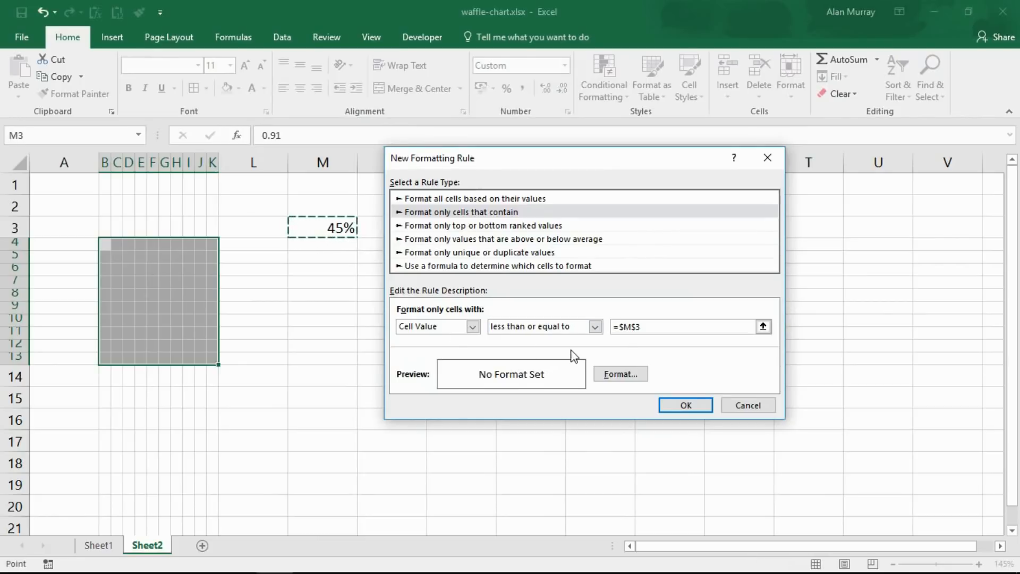
mouse_move(485, 349)
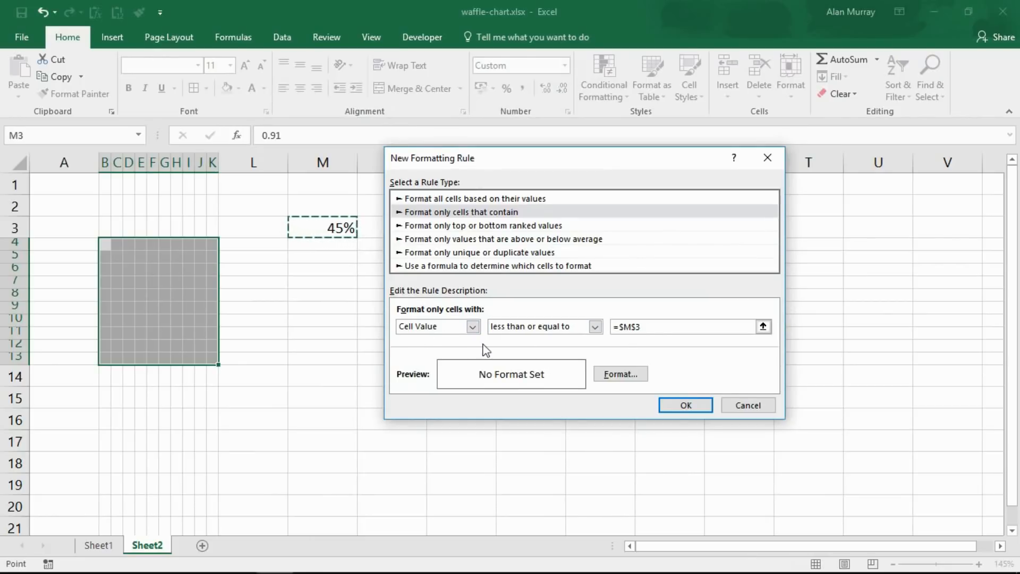
mouse_move(627, 368)
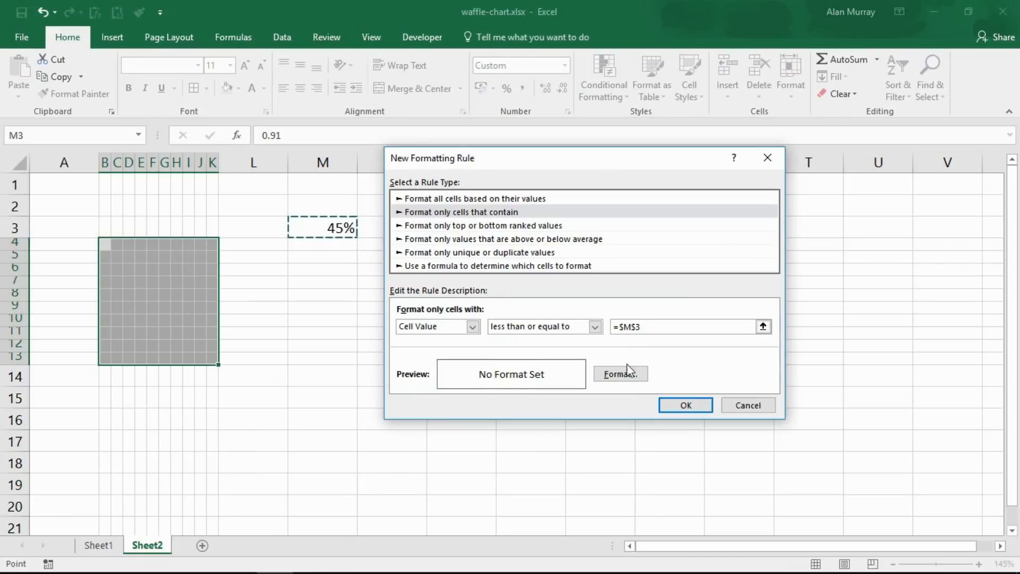
mouse_move(613, 378)
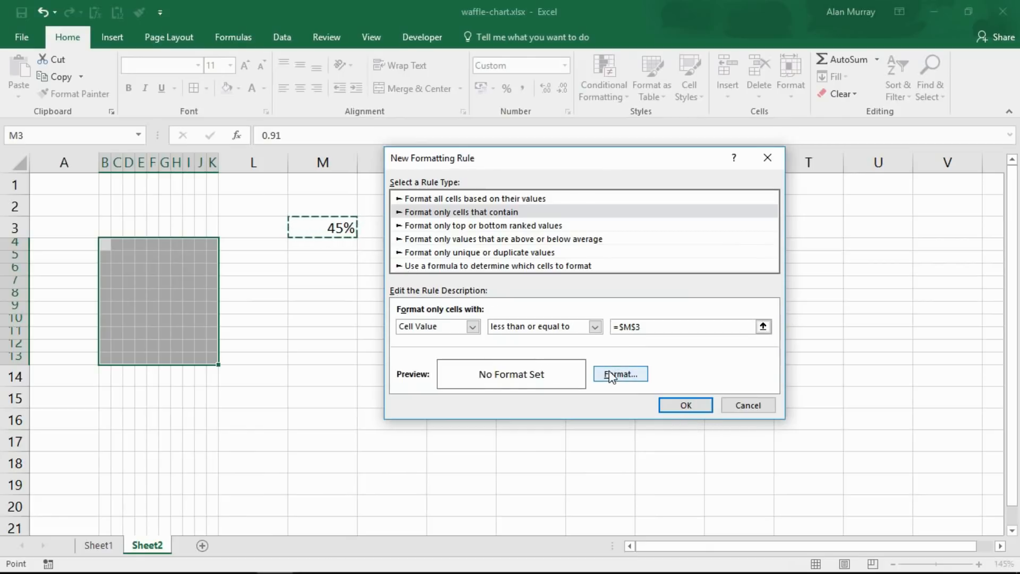
Step: Set the rule's fill to dark orange and apply it, colouring 45 grid cells
click(620, 373)
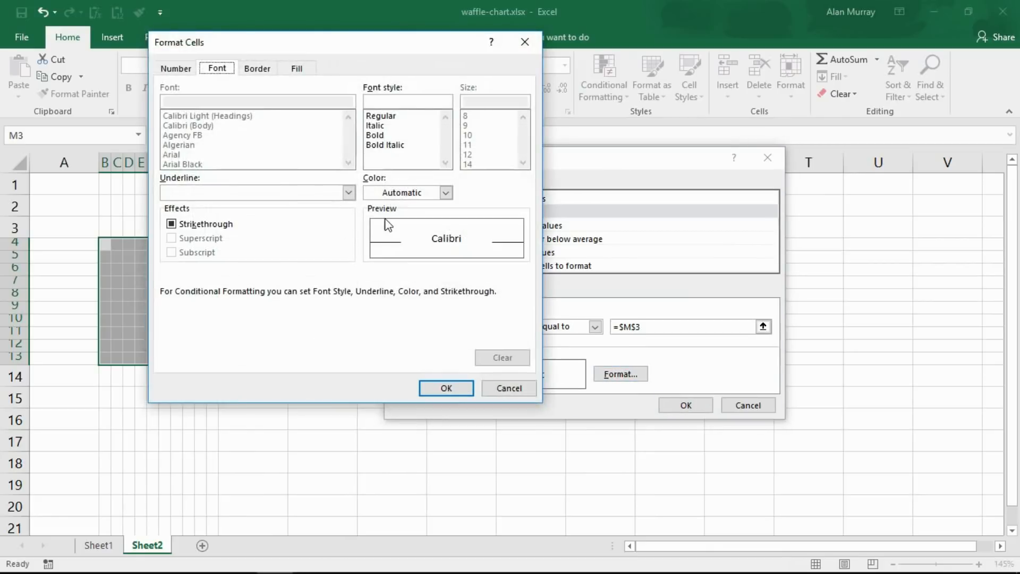
click(297, 68)
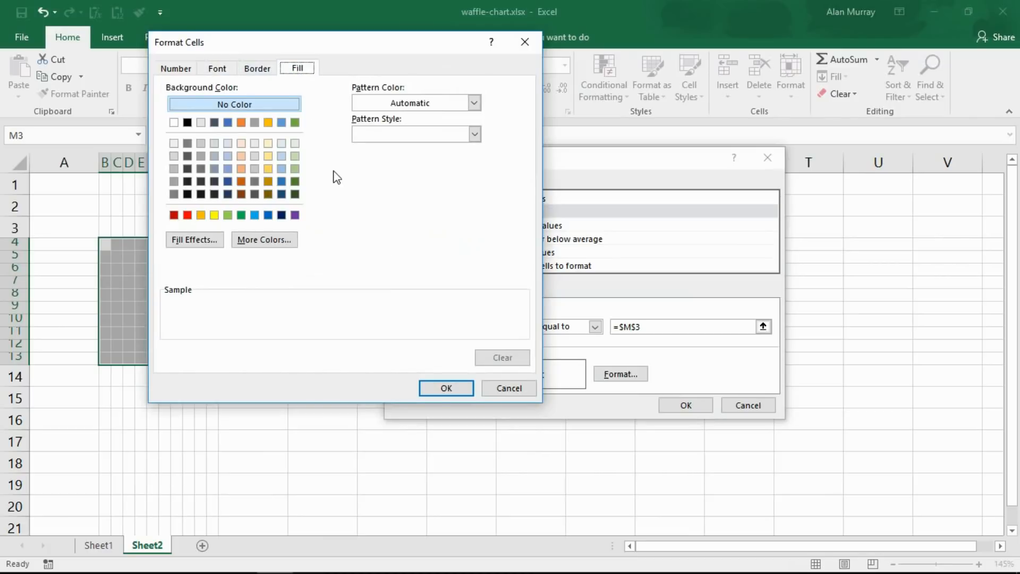
mouse_move(259, 195)
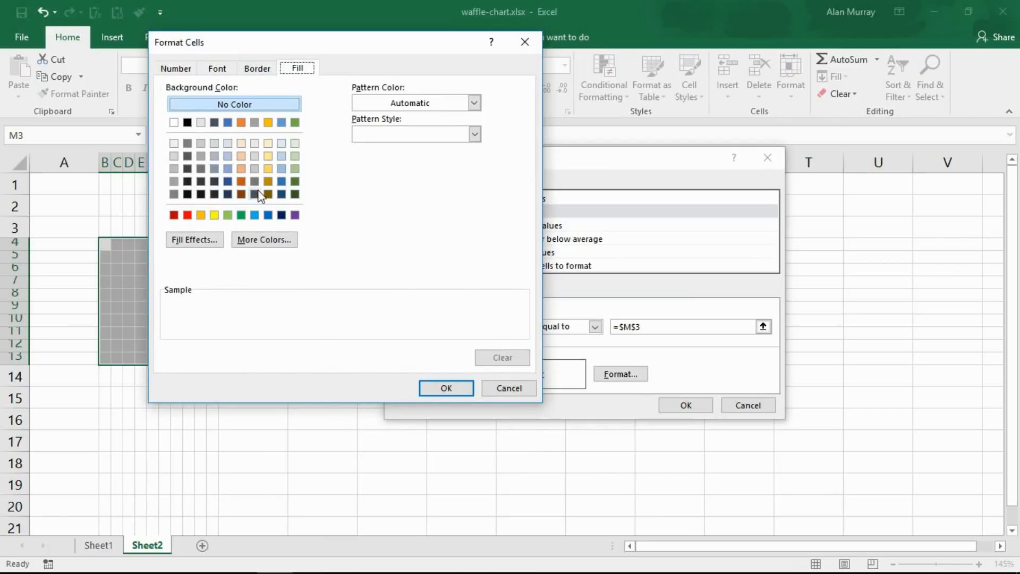
click(268, 181)
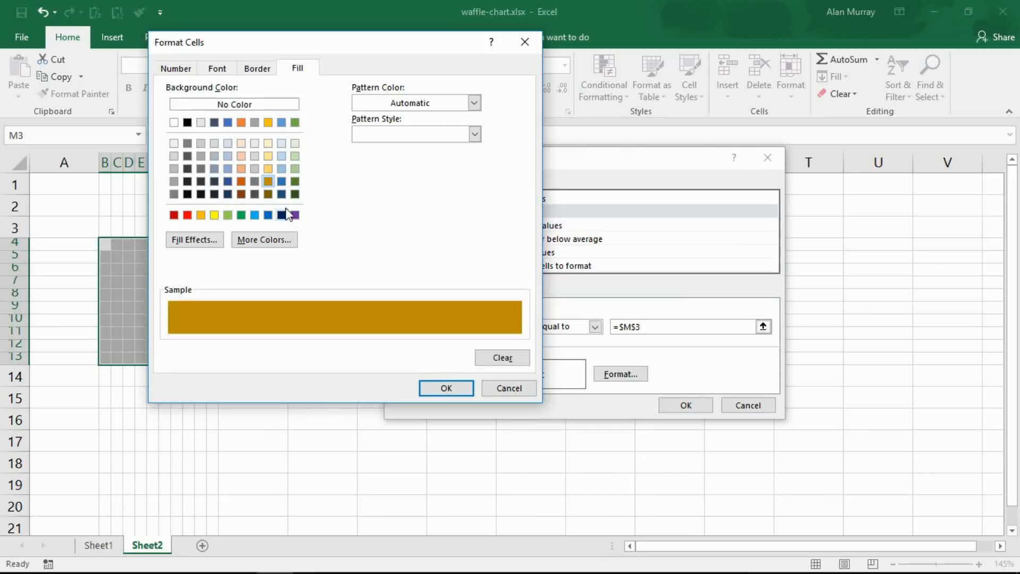
click(446, 388)
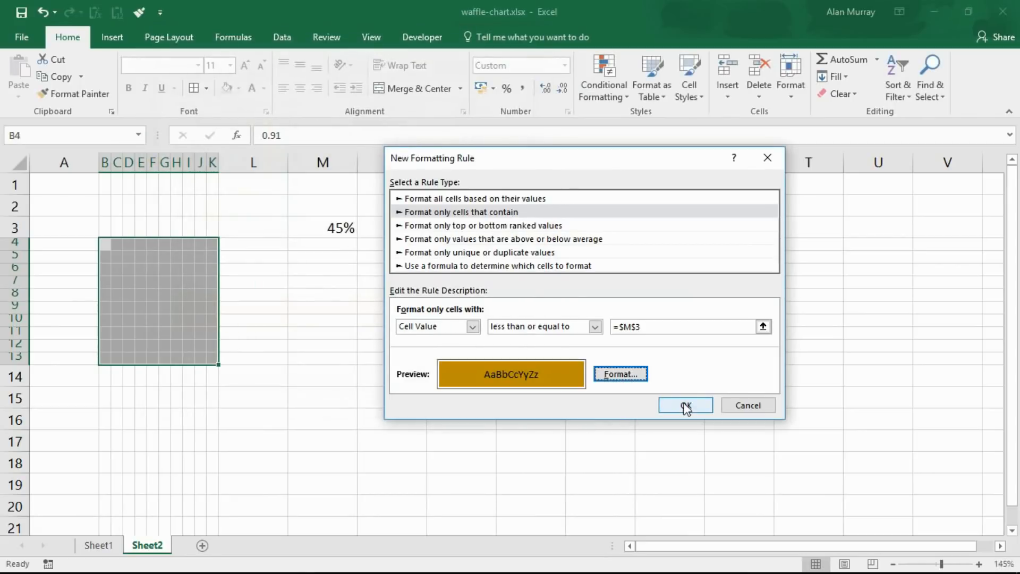
click(686, 405)
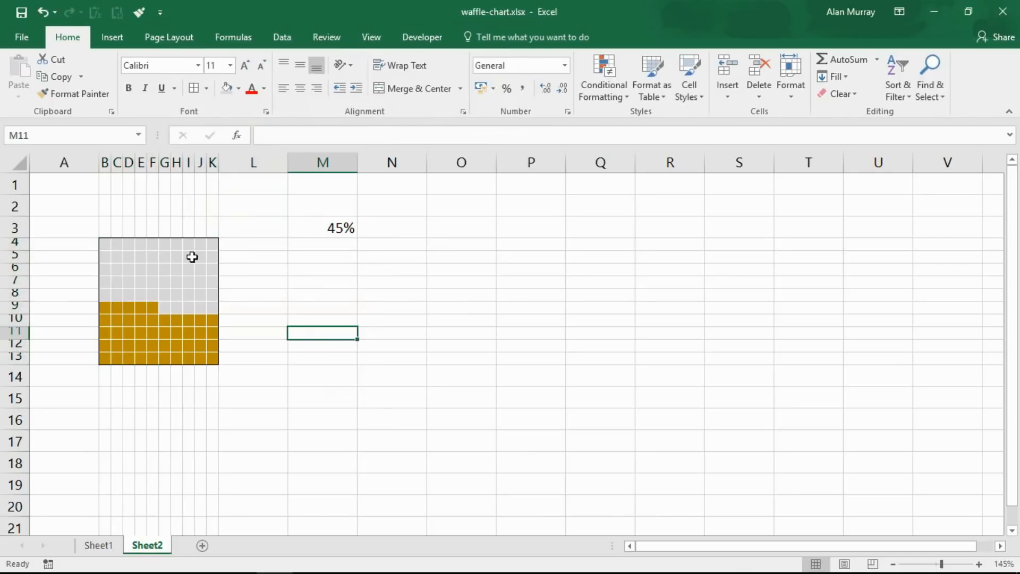
mouse_move(336, 228)
text(67)
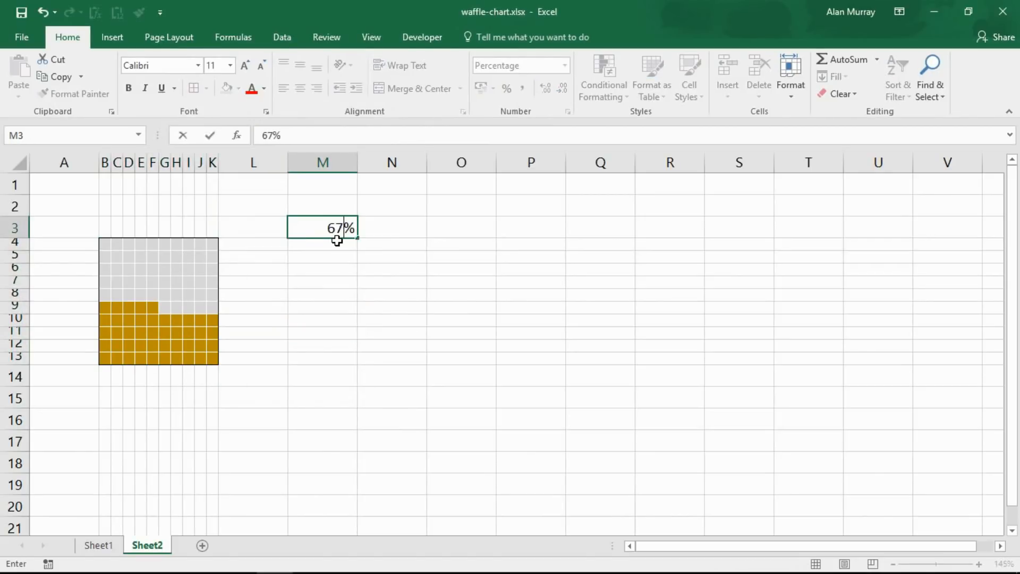
Step: Confirm 67% in M3 to test the grid, then view the finished example on Sheet1
text(14)
key(Enter)
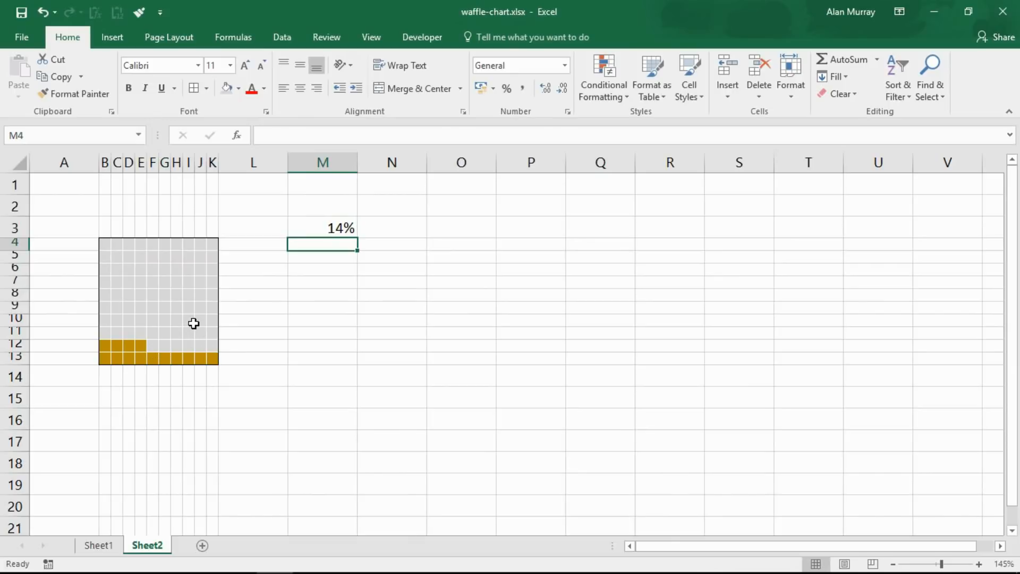
mouse_move(121, 512)
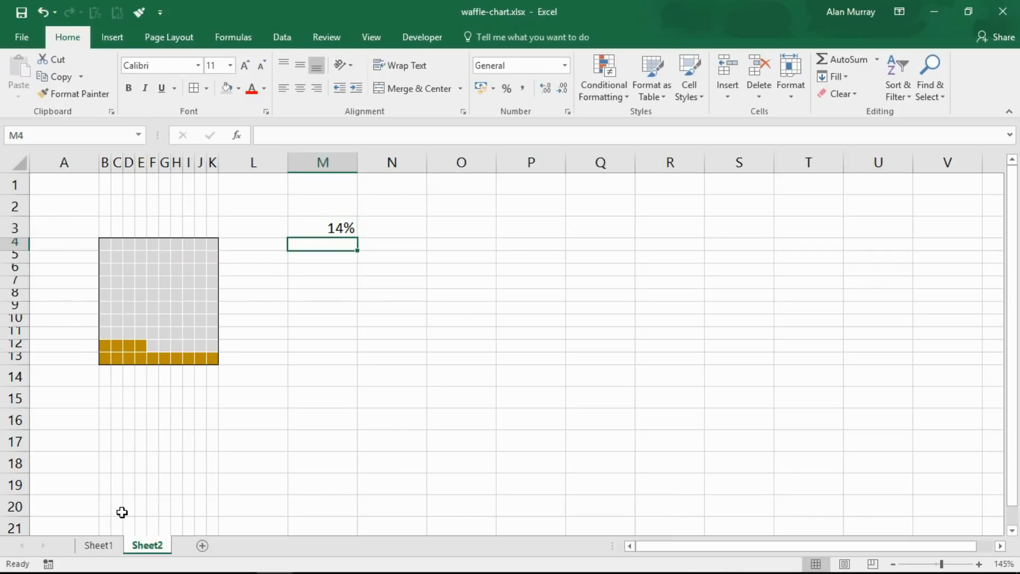
click(99, 545)
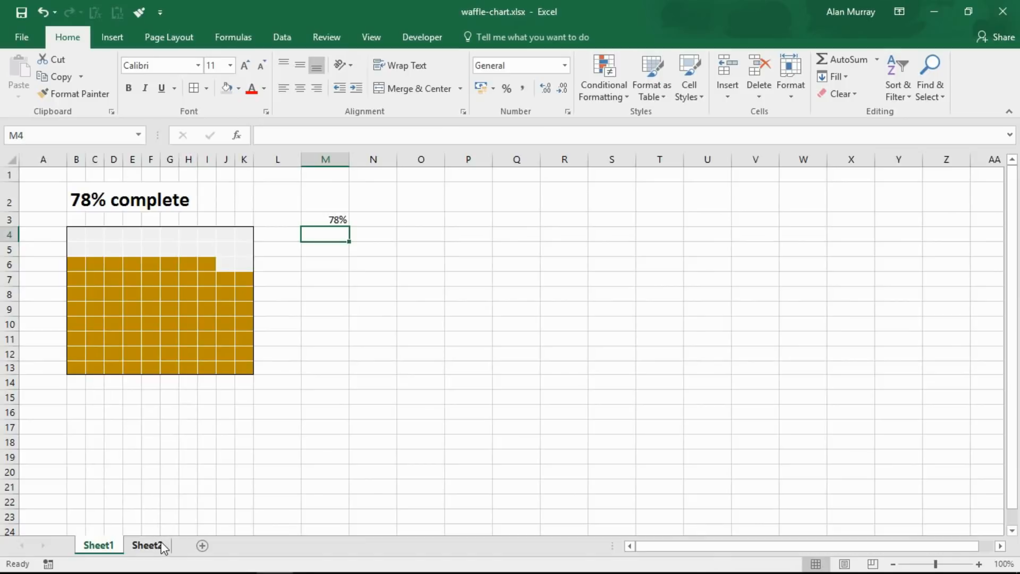
Step: Return to Sheet2 and select cell B2 for the title
click(151, 545)
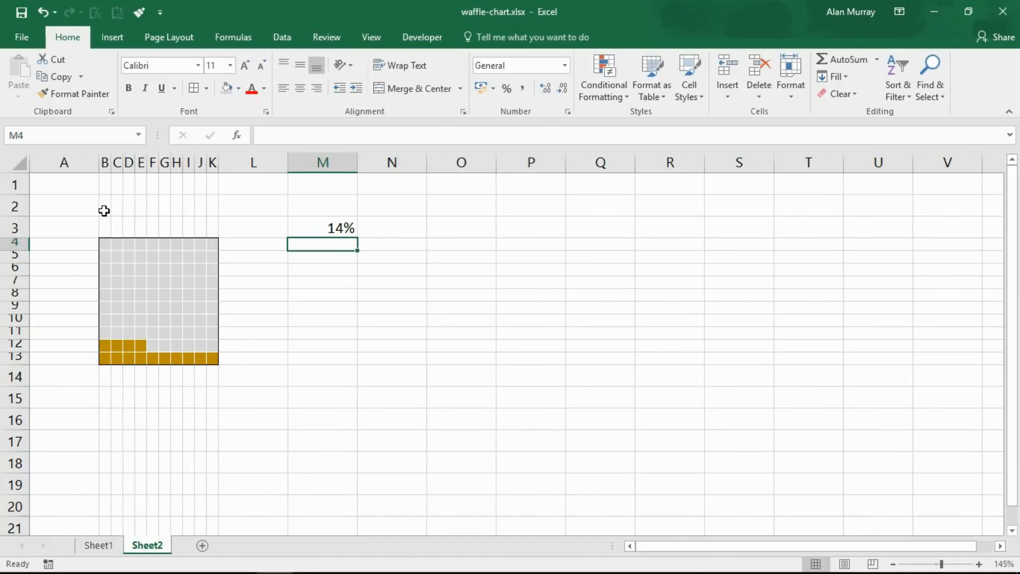
click(105, 206)
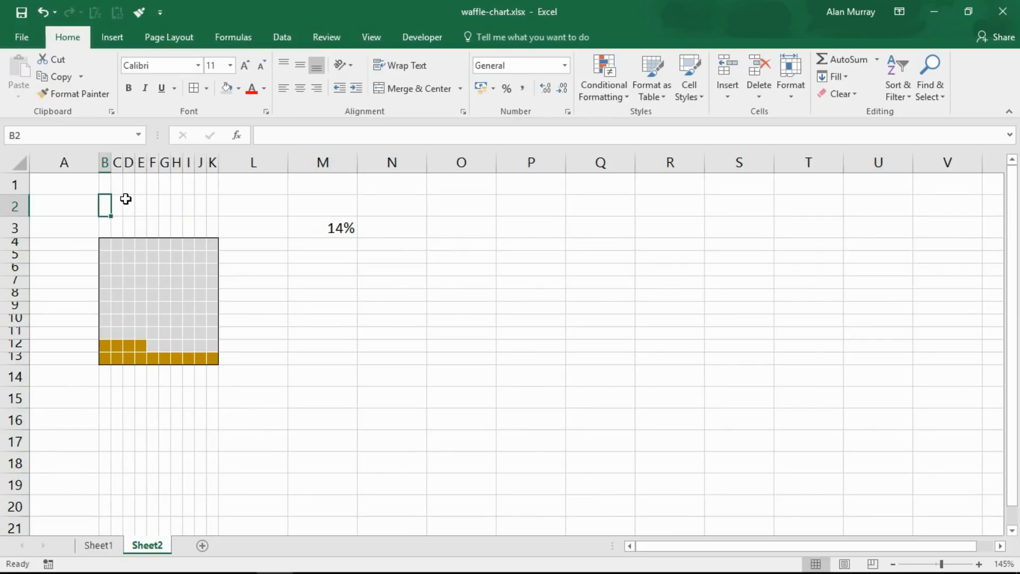
mouse_move(144, 250)
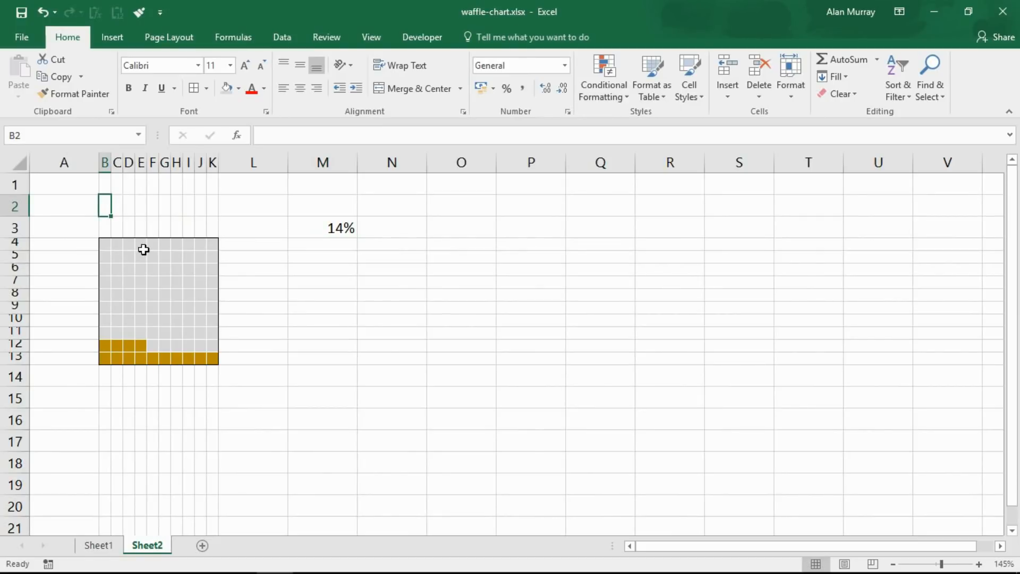
mouse_move(418, 286)
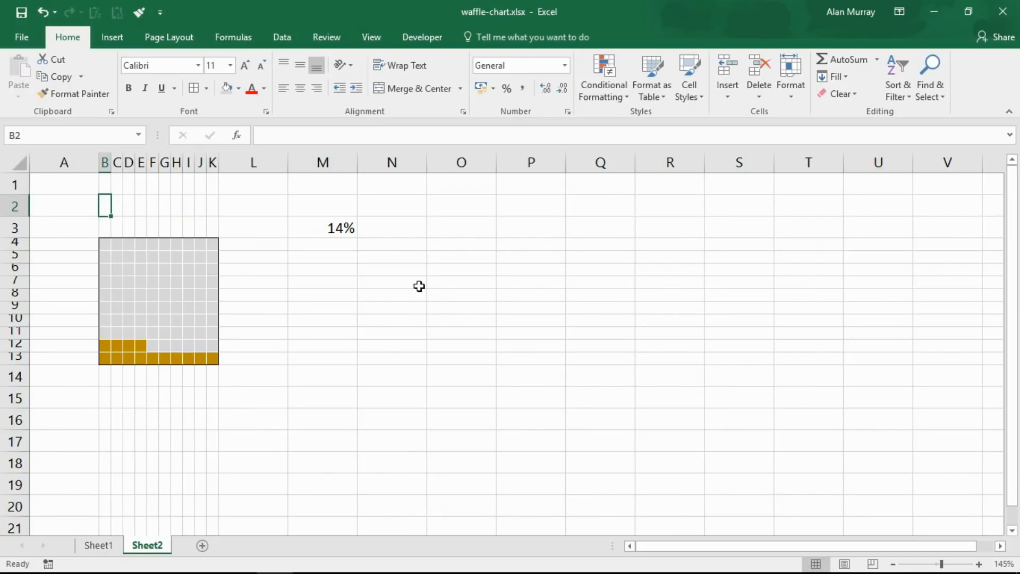
Step: Enter =TEXT(M3,"0%")&" Complete" in N2 to show '14% Complete'
click(392, 205)
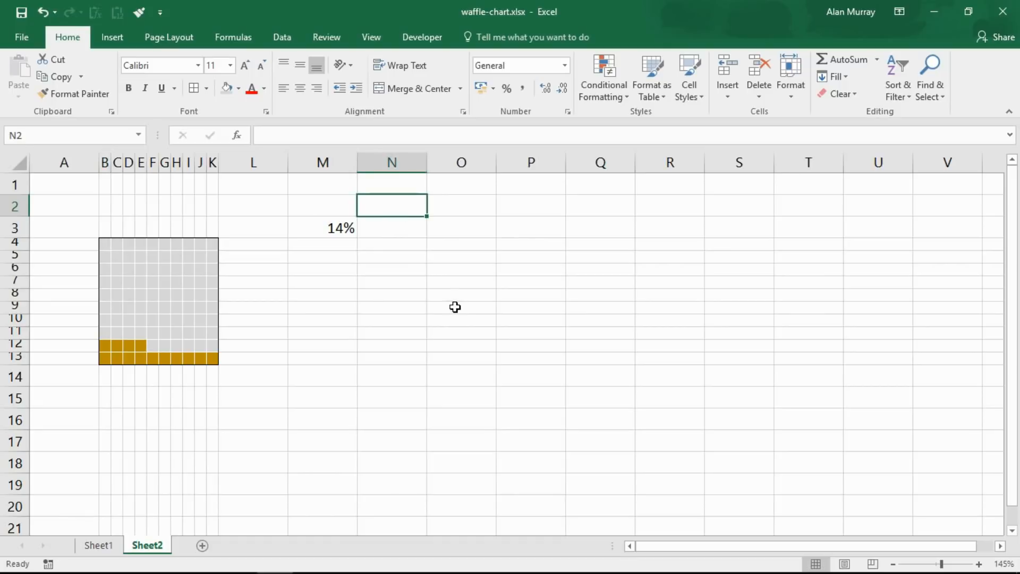
mouse_move(129, 220)
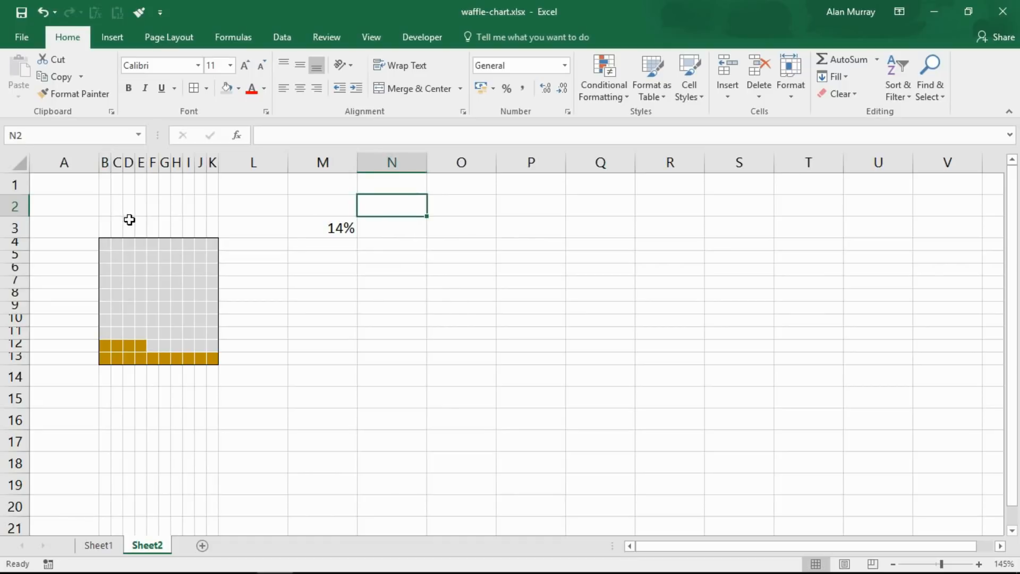
text(=tex)
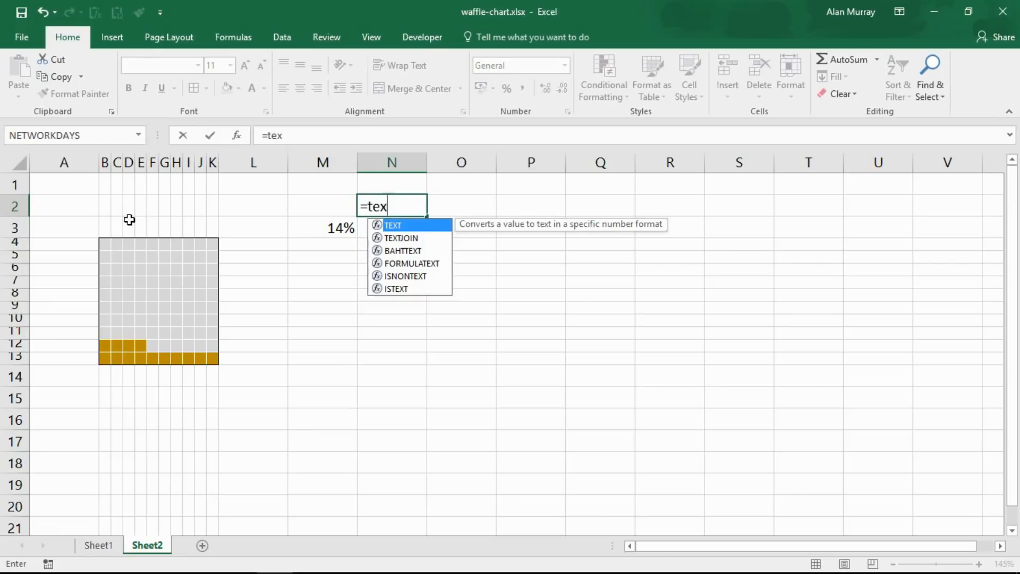
text(t)
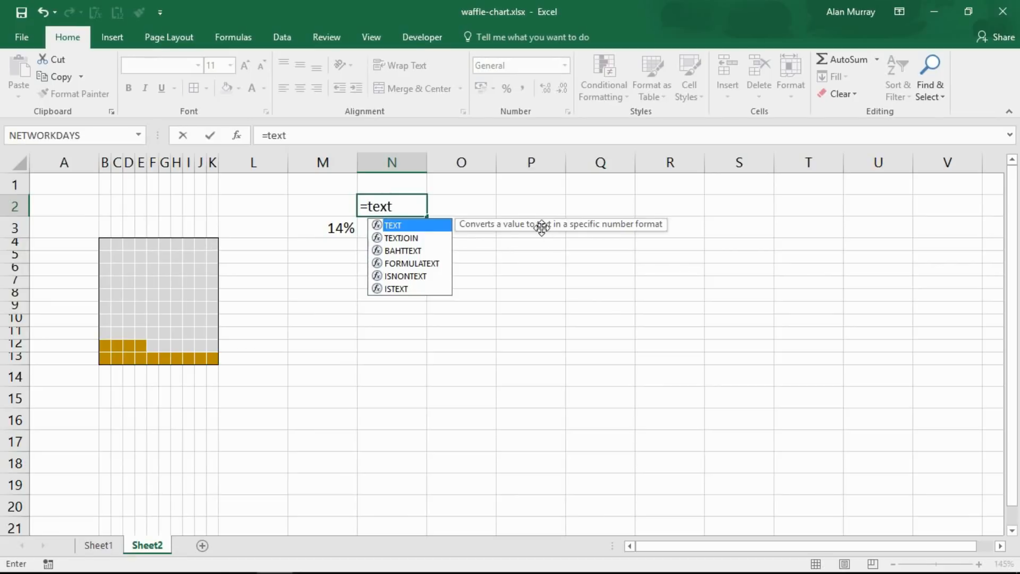
mouse_move(654, 229)
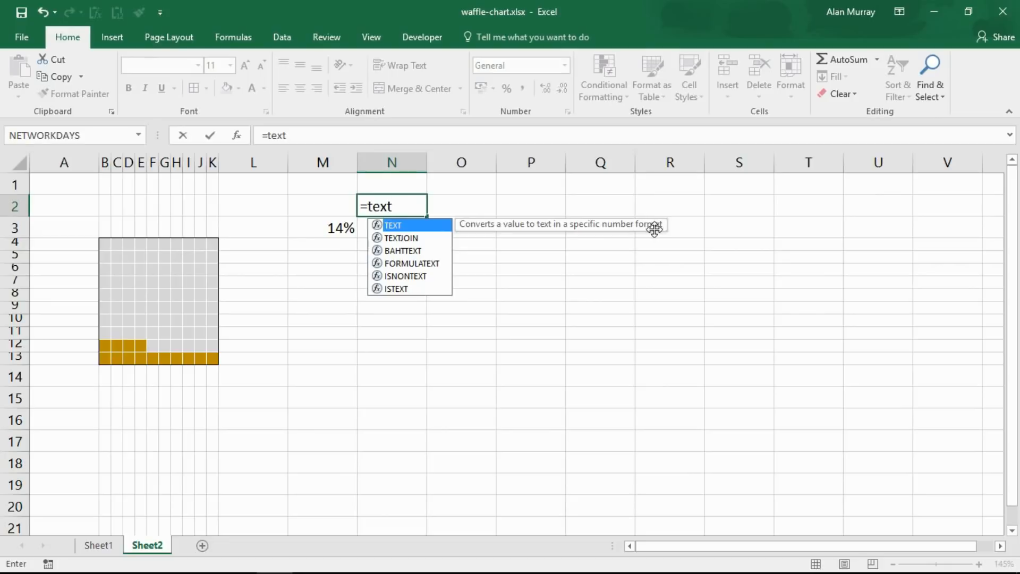
text(()
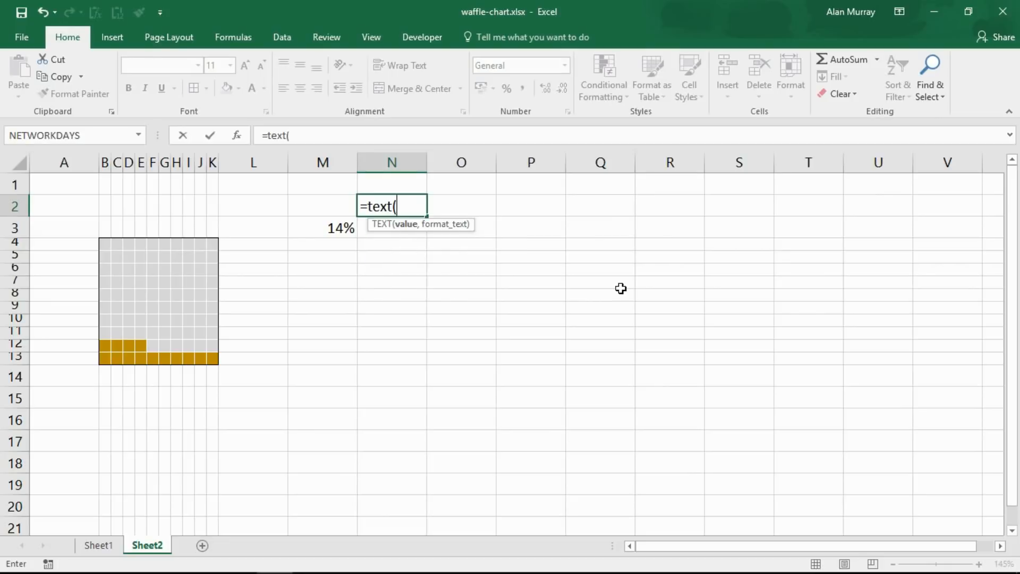
mouse_move(311, 231)
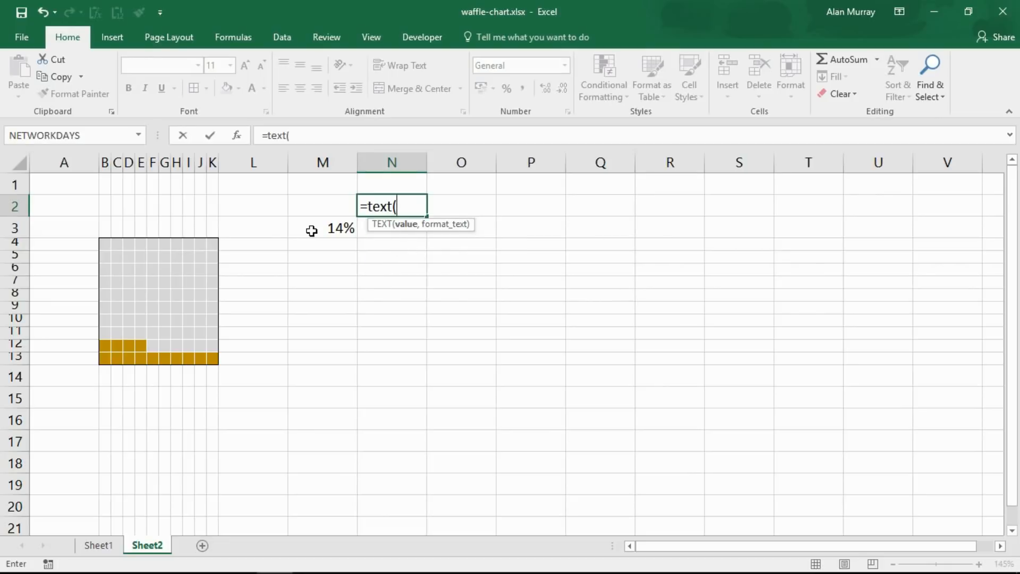
click(322, 229)
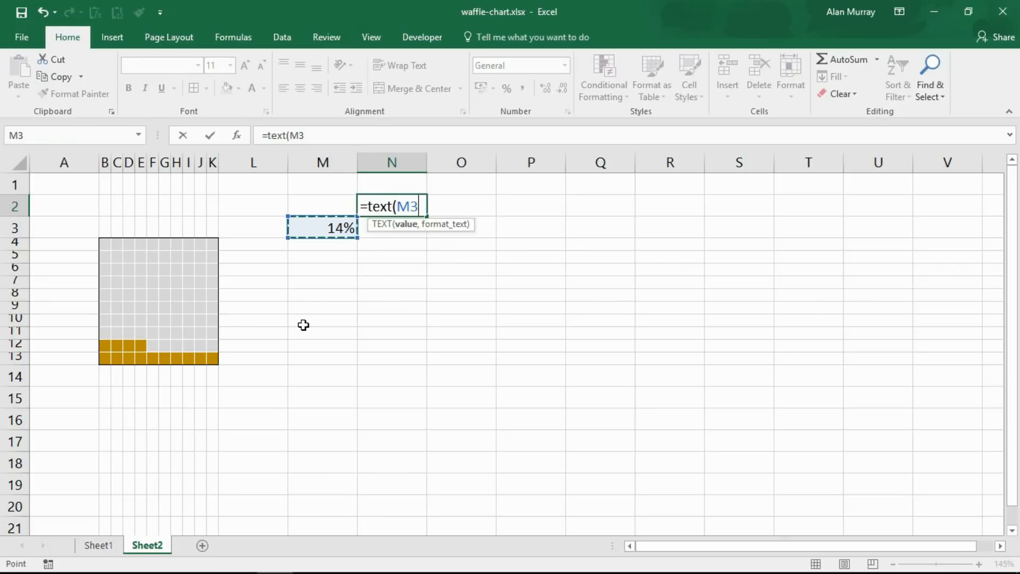
text(,)
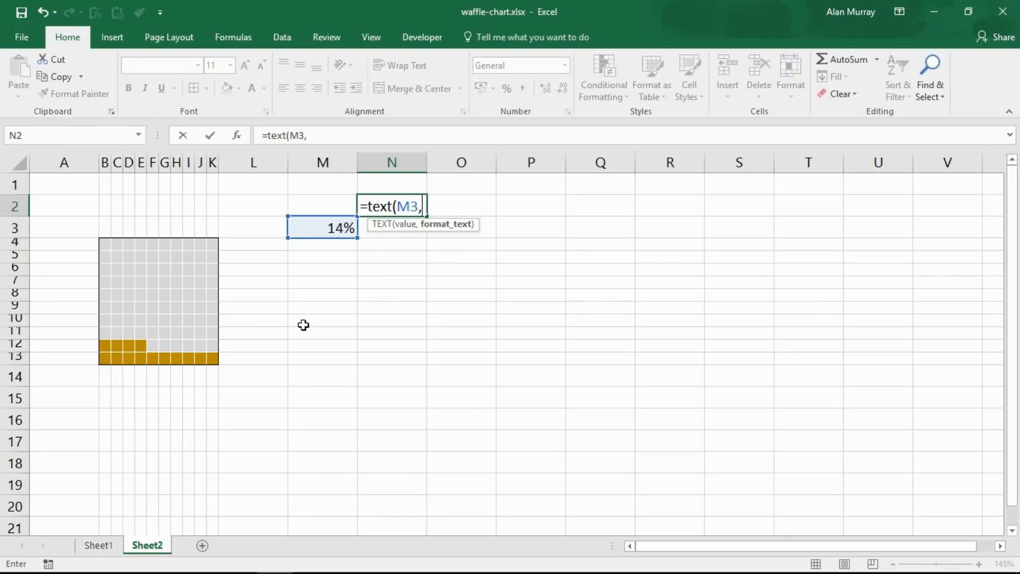
mouse_move(456, 263)
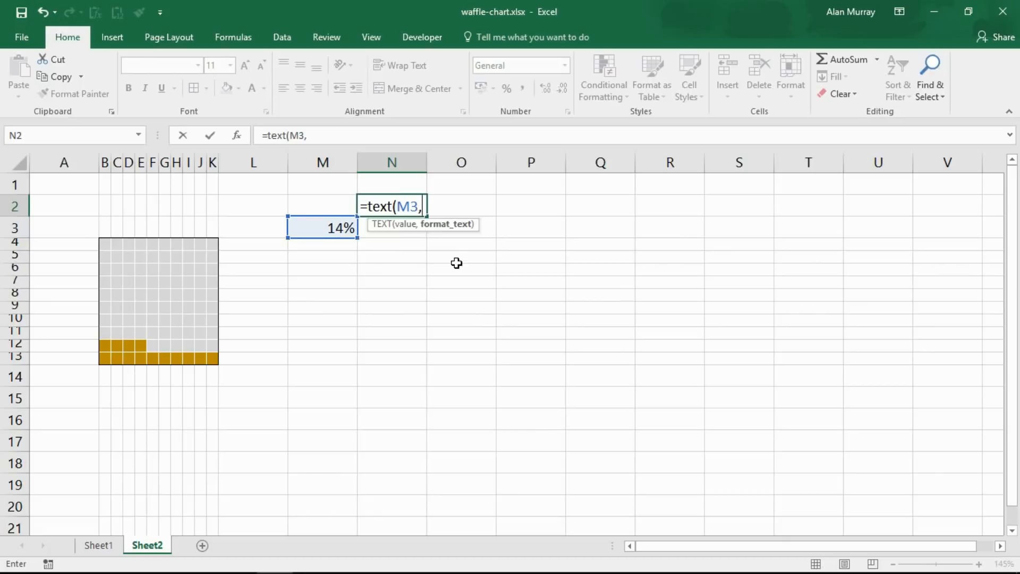
text("0%)
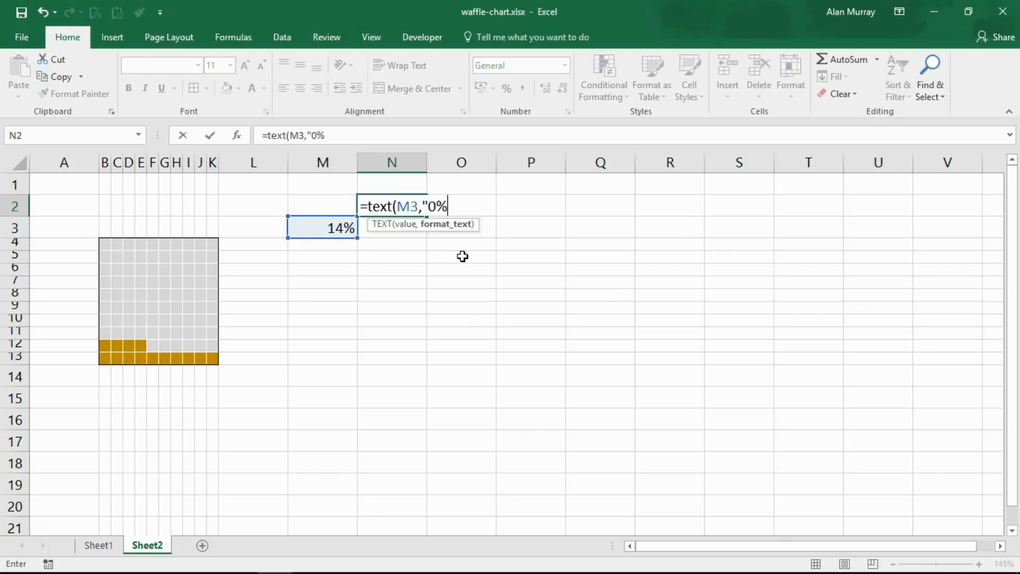
text(")
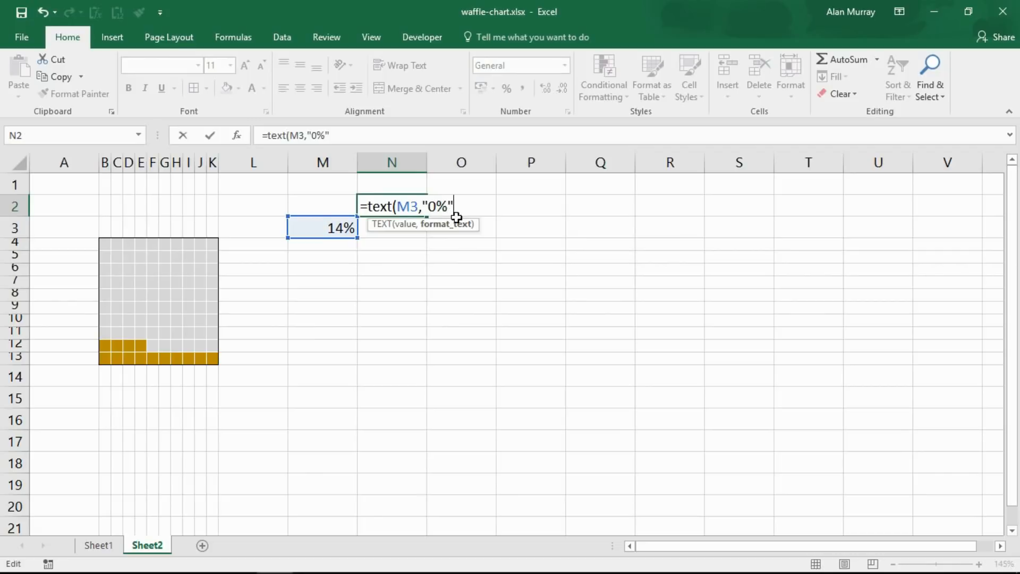
text())
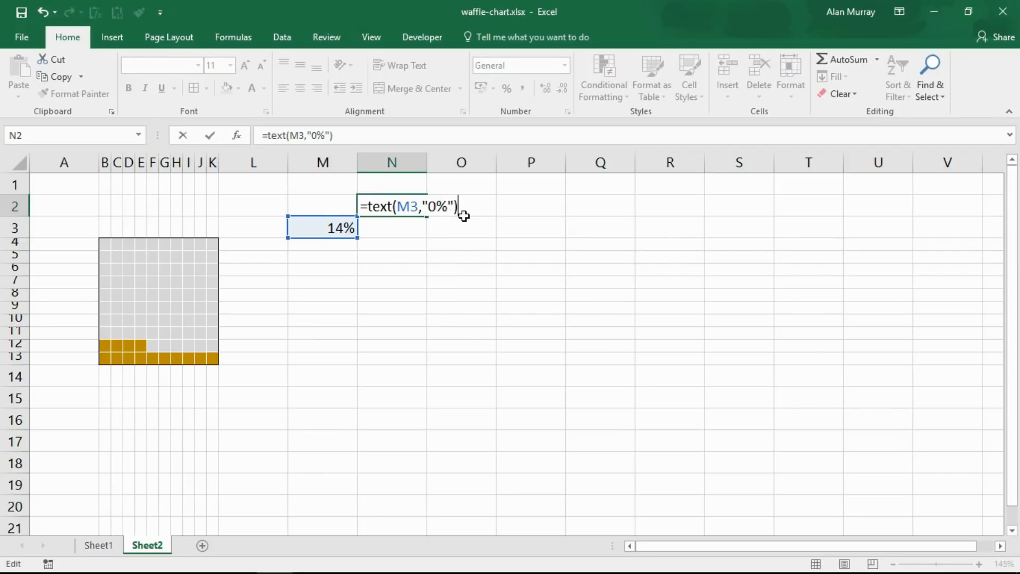
text(&)
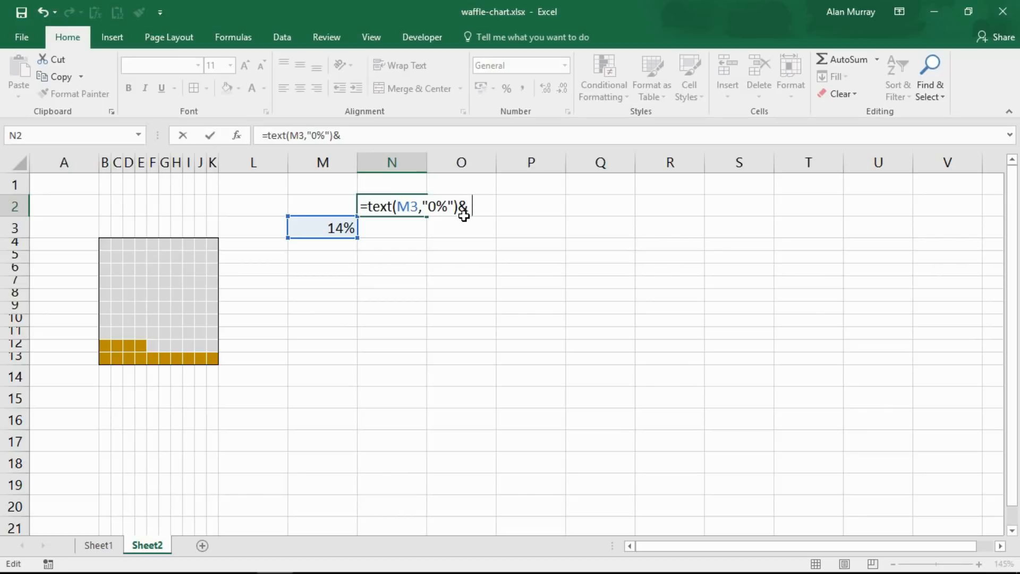
text(" Co)
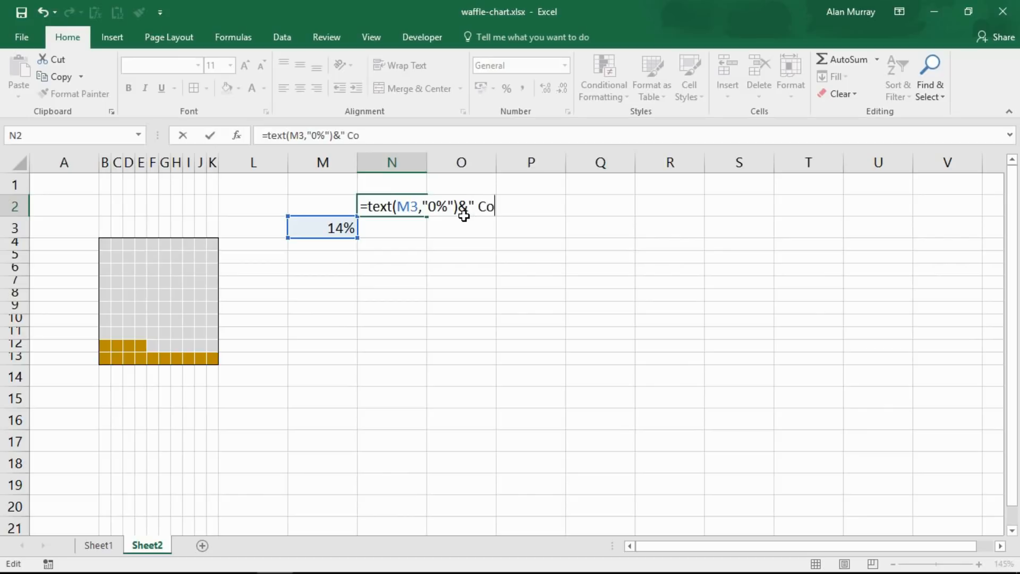
text(mplete")
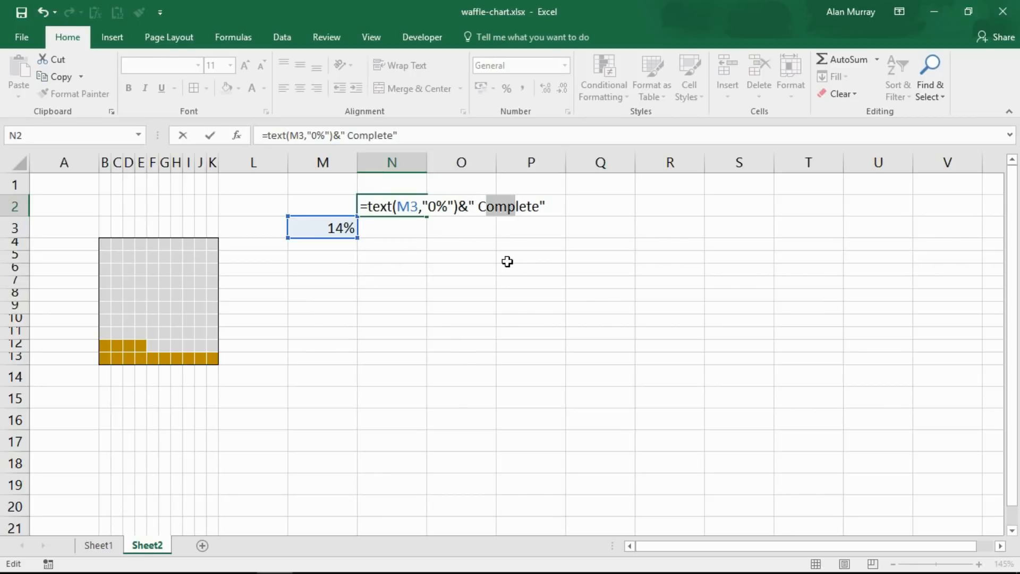
key(Enter)
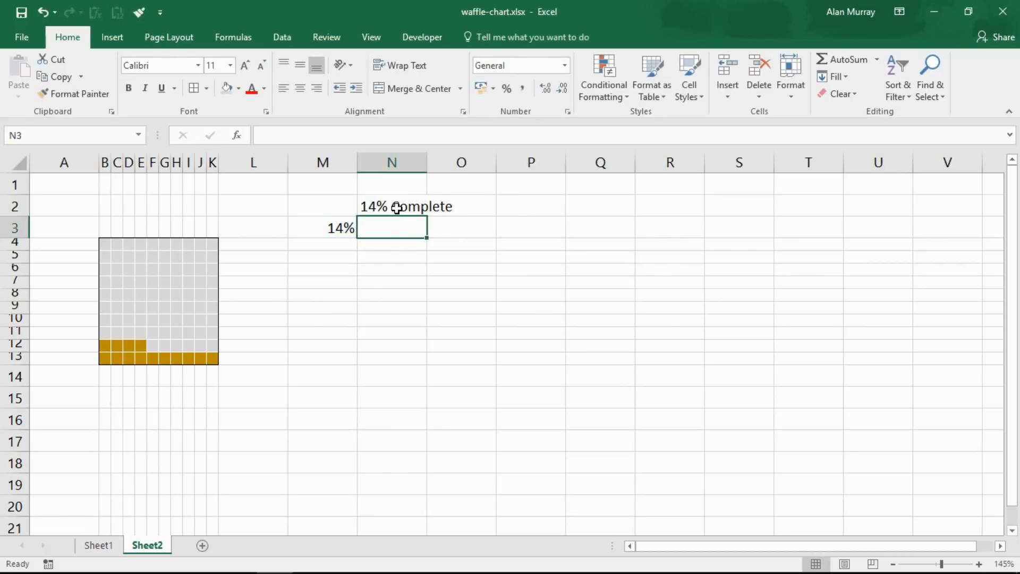
Step: Move the '14% Complete' title from N2 to B2, bold it, and shorten row 3
click(397, 206)
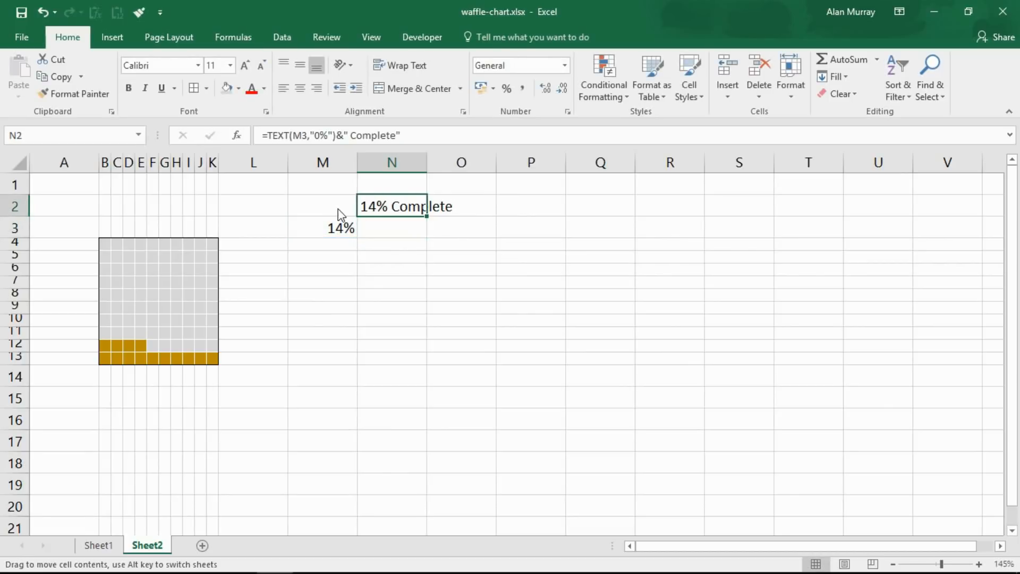
drag(391, 205, 108, 206)
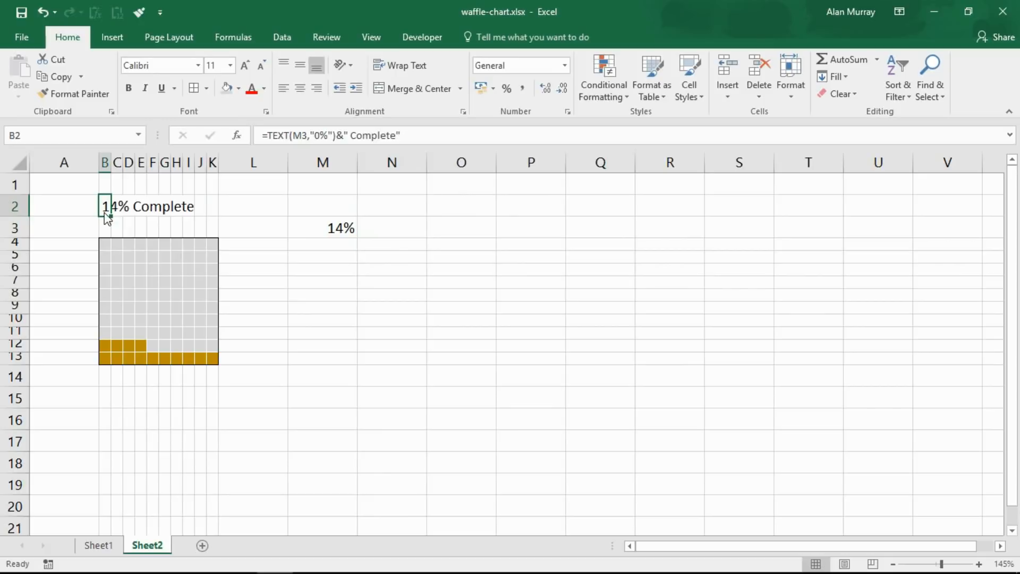
click(128, 88)
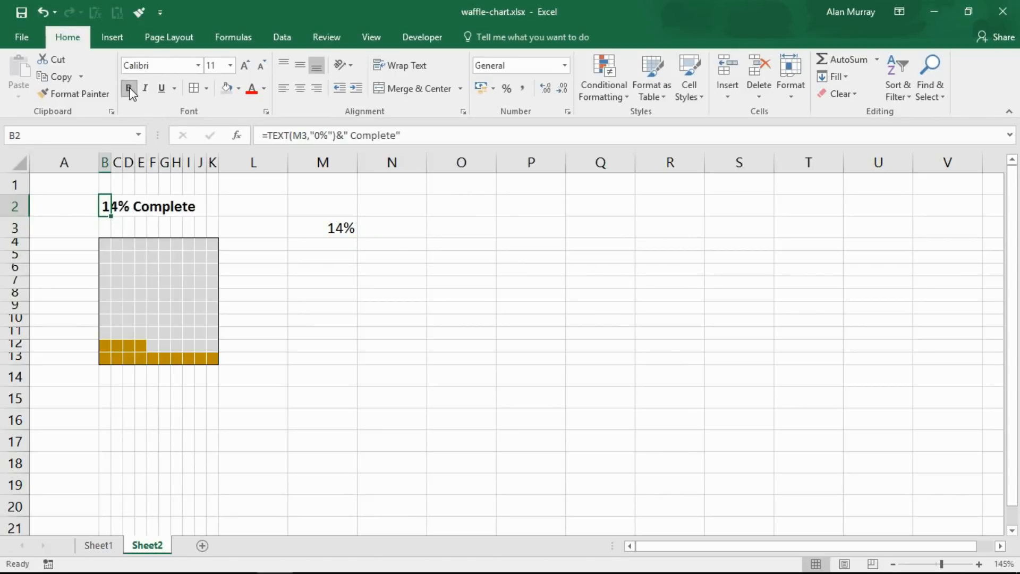
click(253, 282)
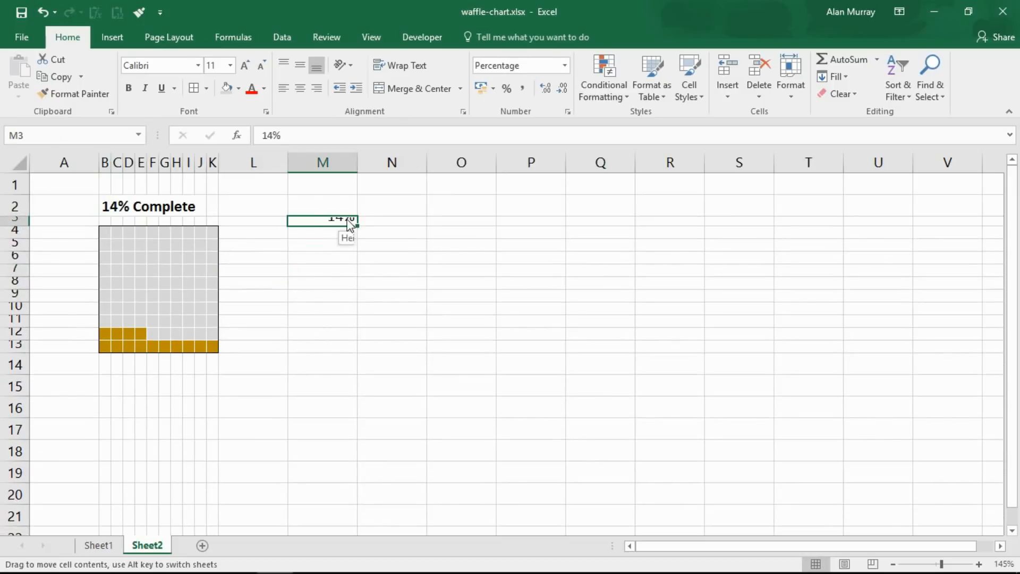
Step: Move the percentage from M3 to N1 and set it to 71%
drag(322, 219, 391, 185)
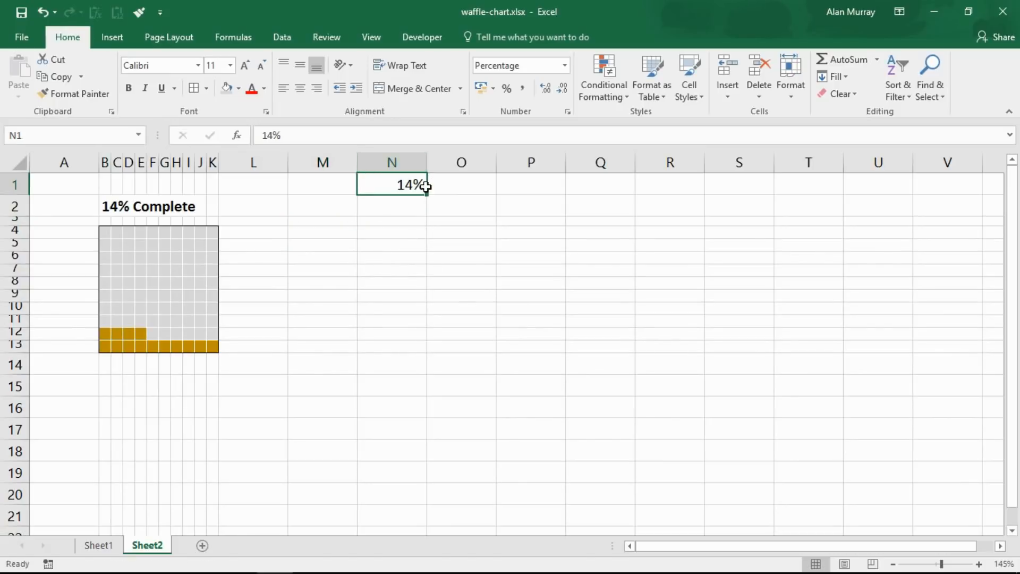
mouse_move(411, 185)
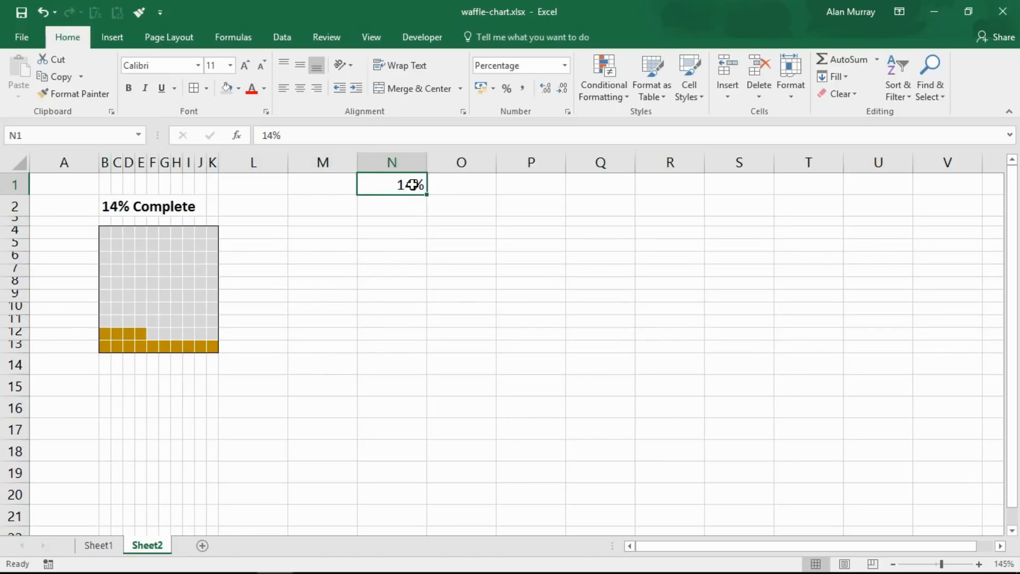
mouse_move(365, 243)
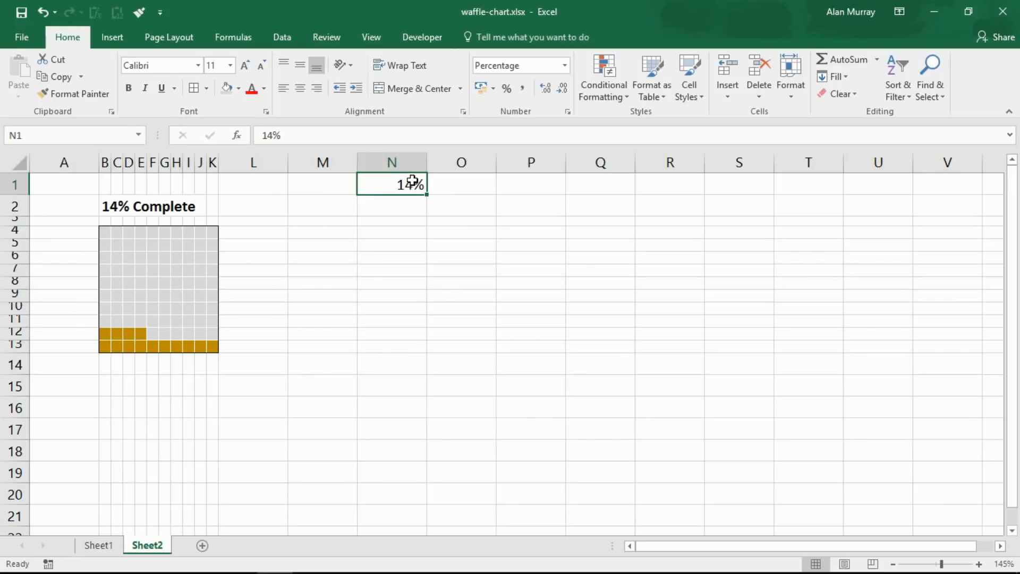
text(71%)
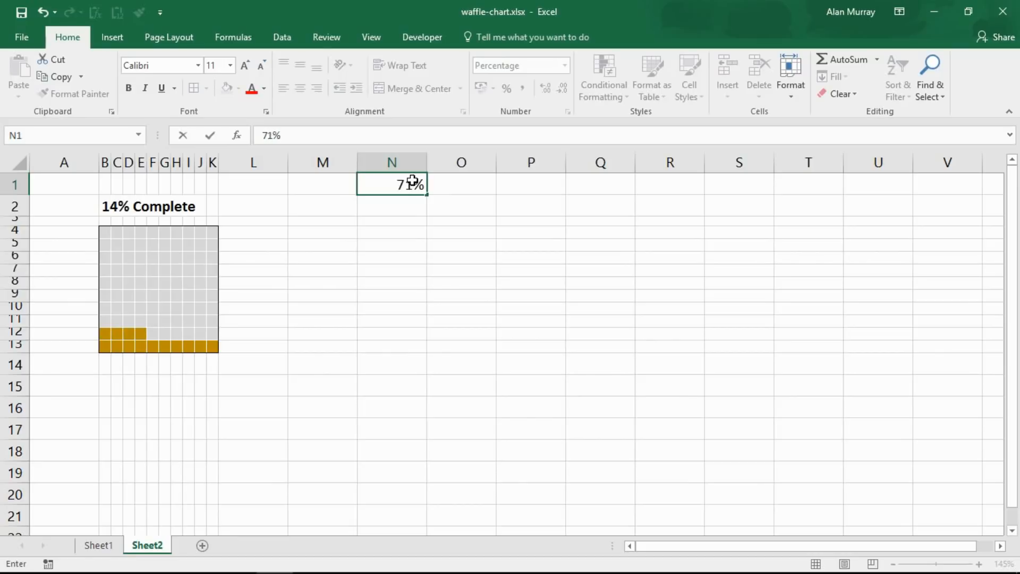
key(Enter)
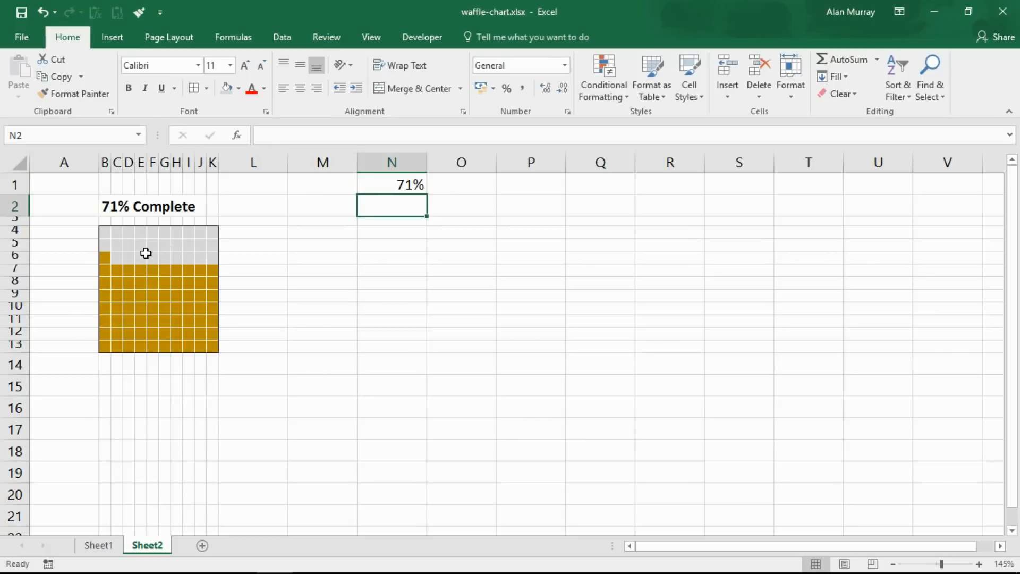
mouse_move(268, 436)
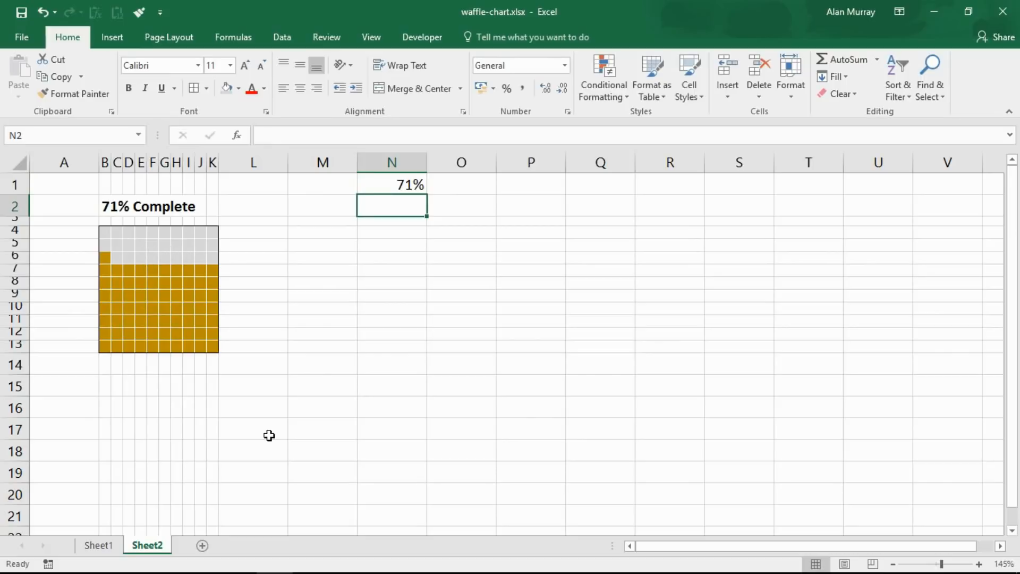